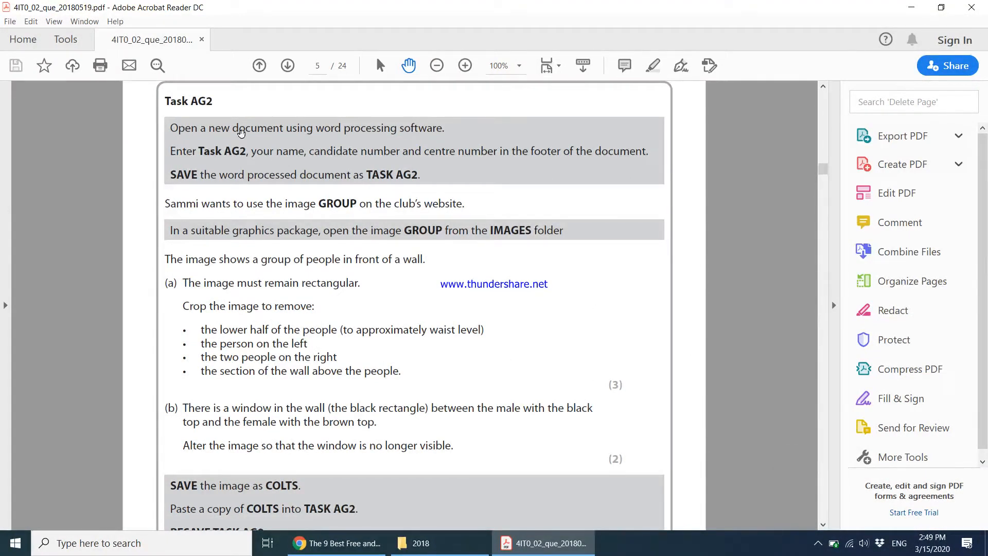
mouse_move(421, 139)
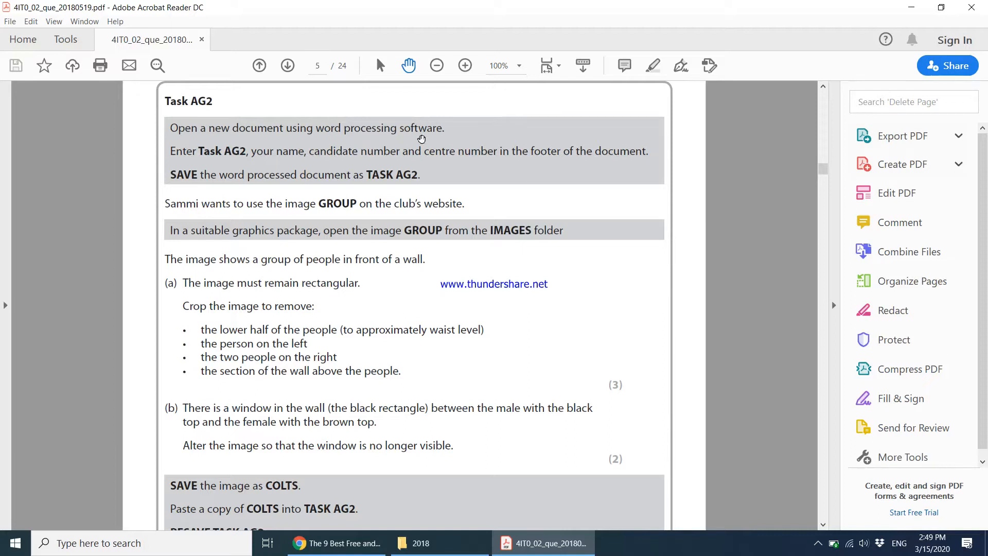
mouse_move(544, 156)
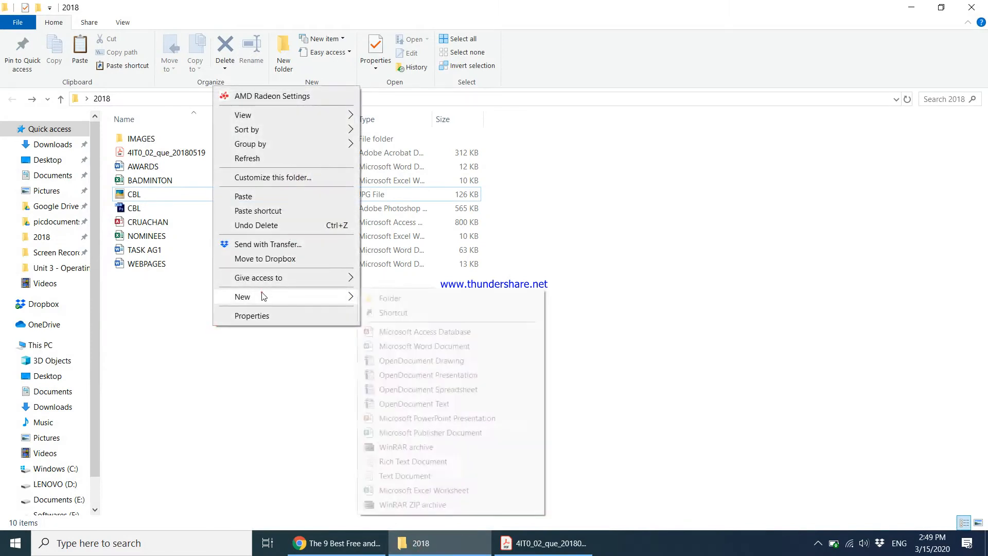
Step: Create a new Word document named TASK AG2 in the 2018 folder and open it
left_click(415, 346)
type("TASK AG2")
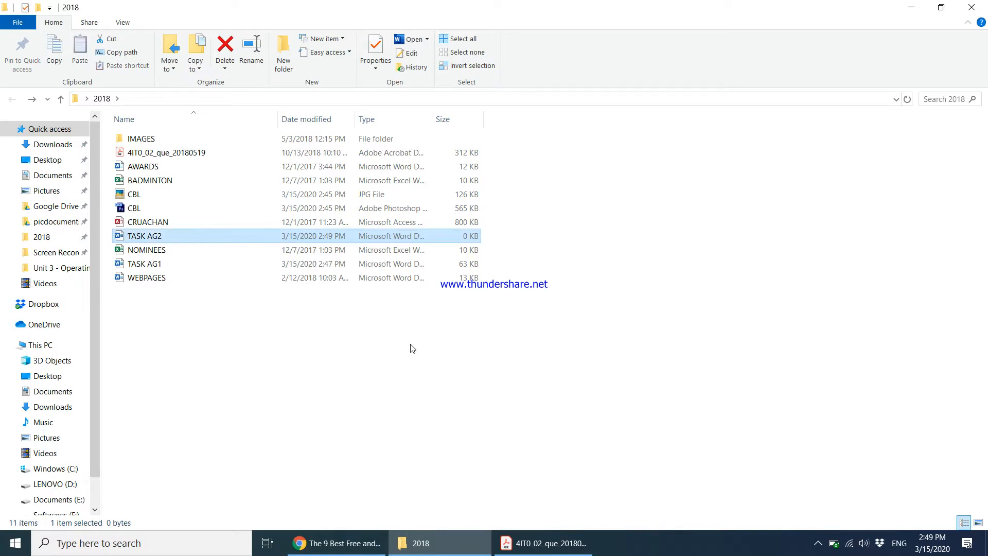
double_click(144, 236)
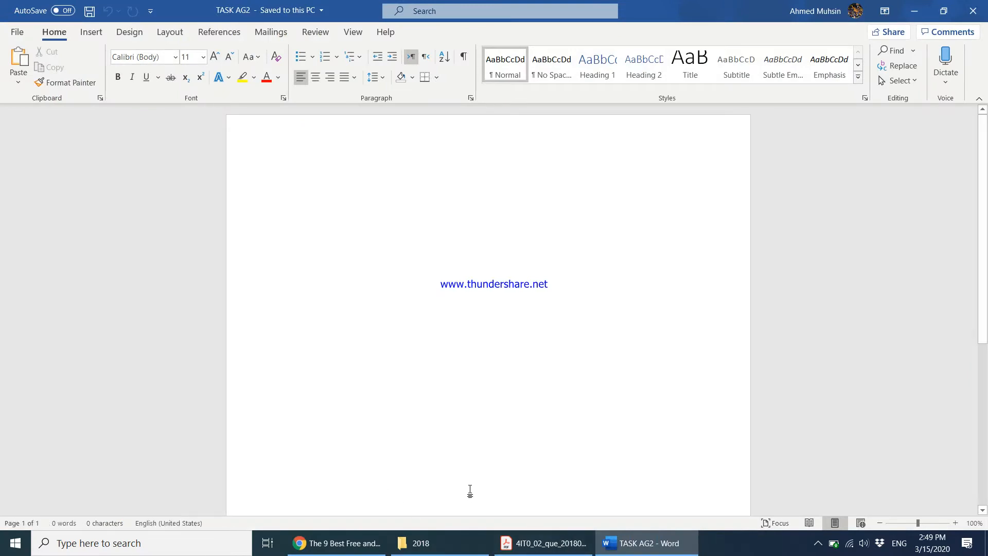
mouse_move(473, 484)
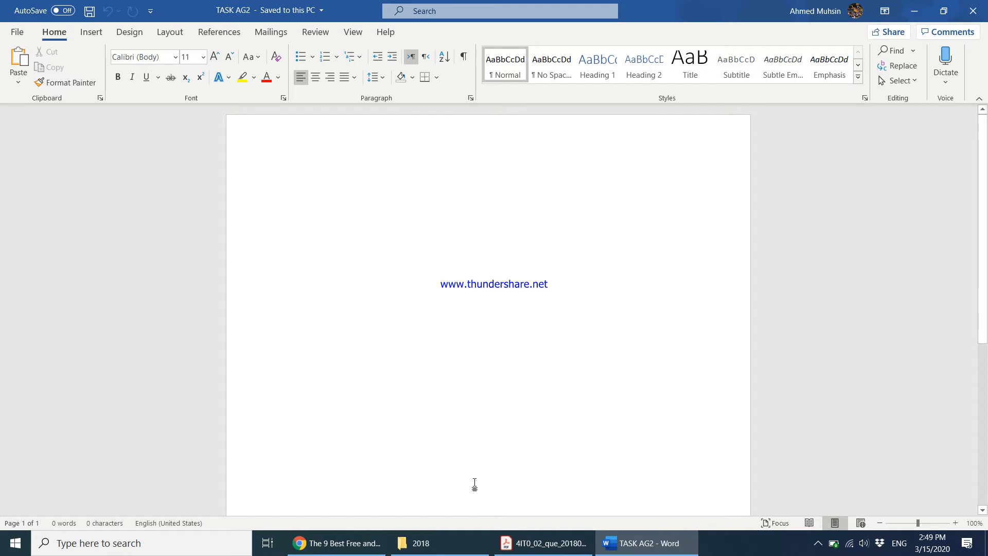
Step: Add a footer reading 'Task Ag2 Ahmed 1234 1234' and return to the page body
left_click(287, 181)
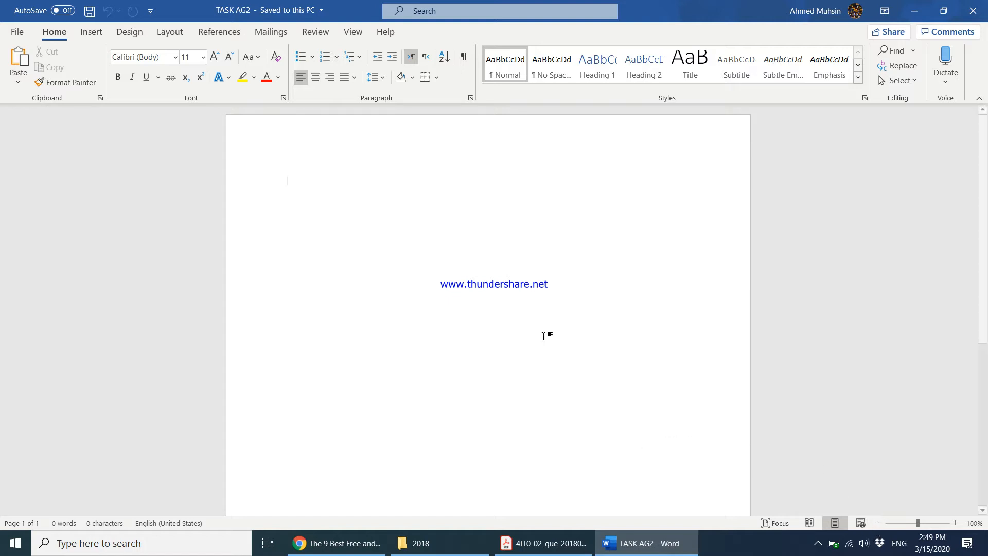
mouse_move(90, 32)
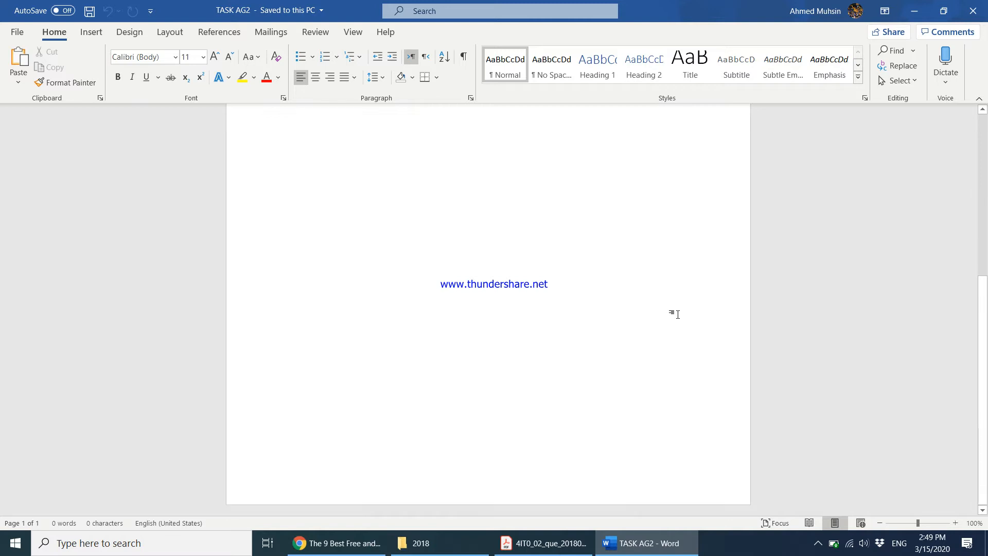
mouse_move(616, 489)
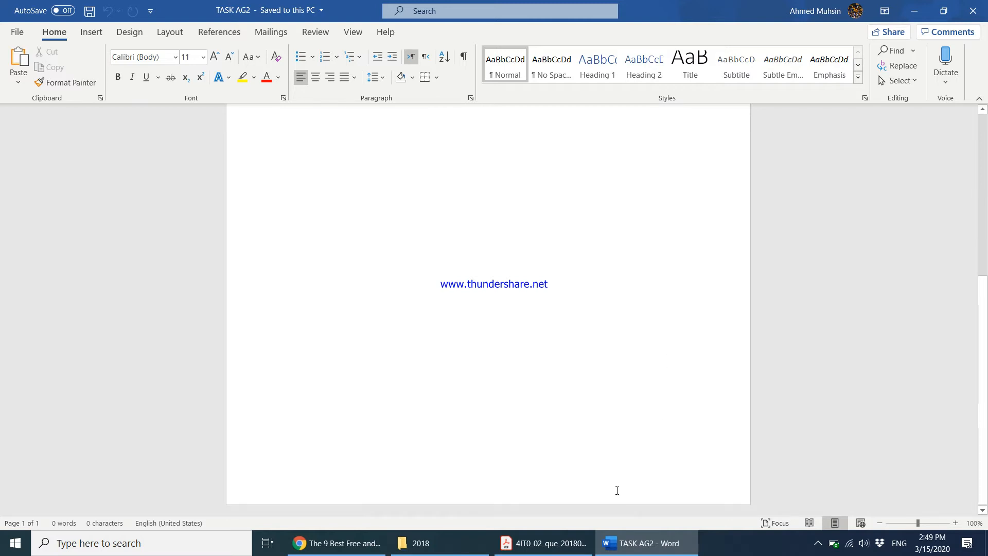
double_click(441, 466)
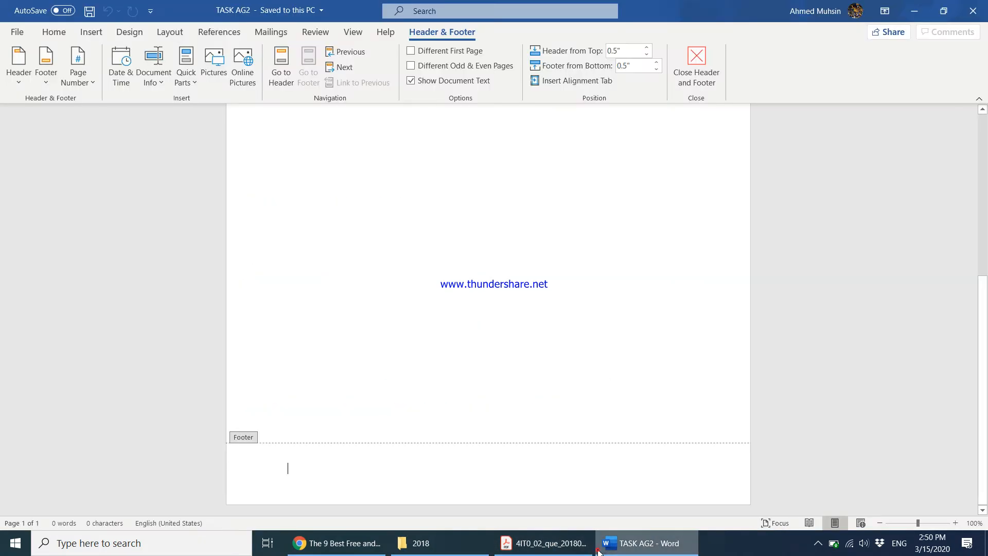
type("Task")
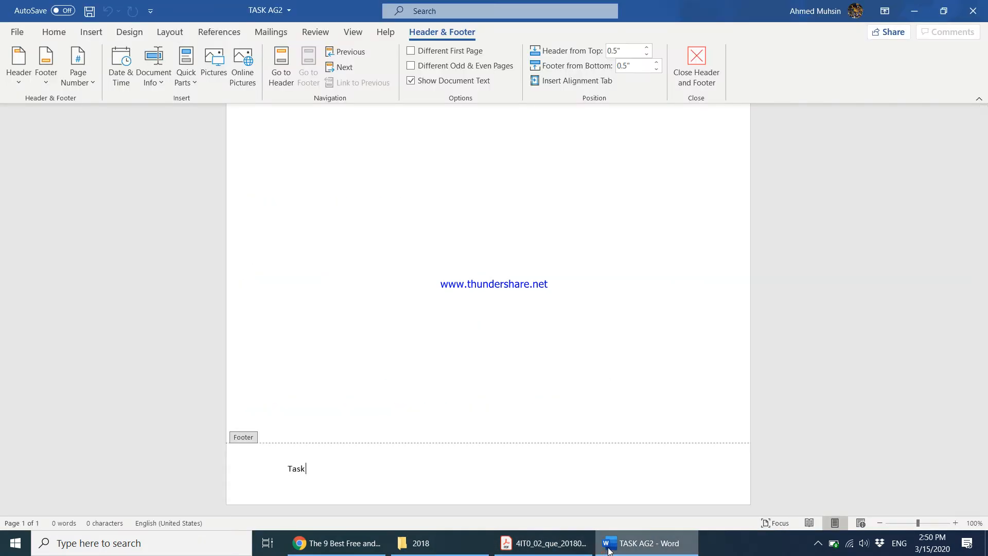
type("Ag2 Ahmed")
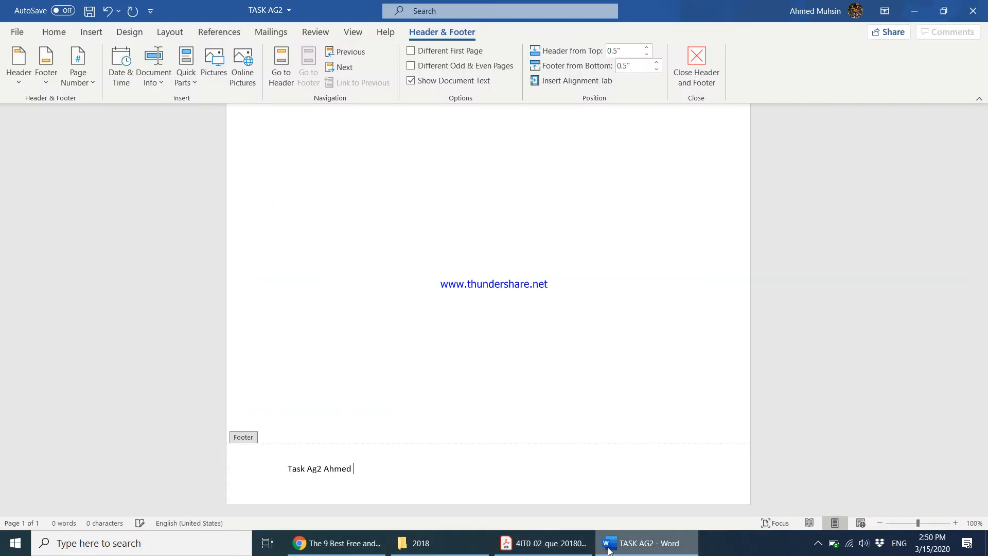
type("1234 1234")
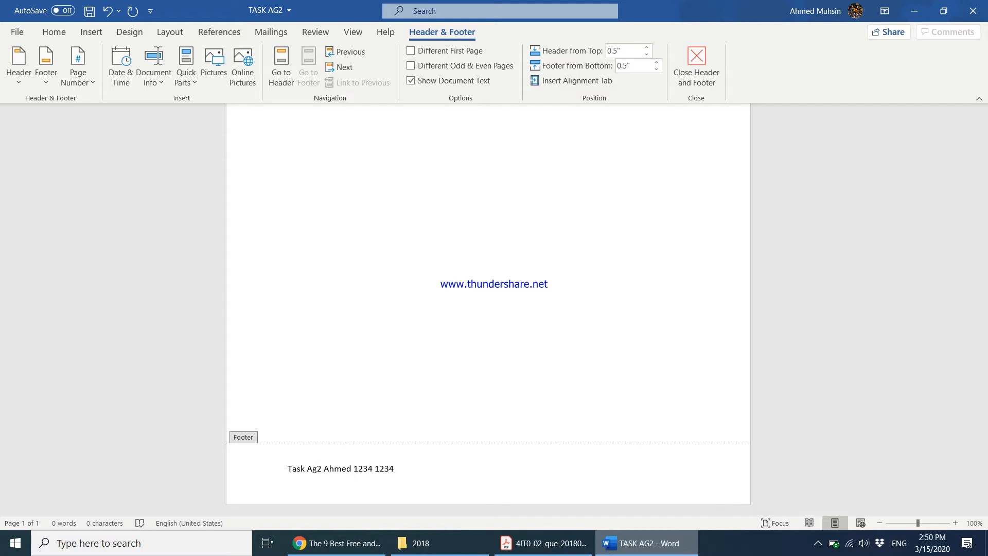
left_click(695, 66)
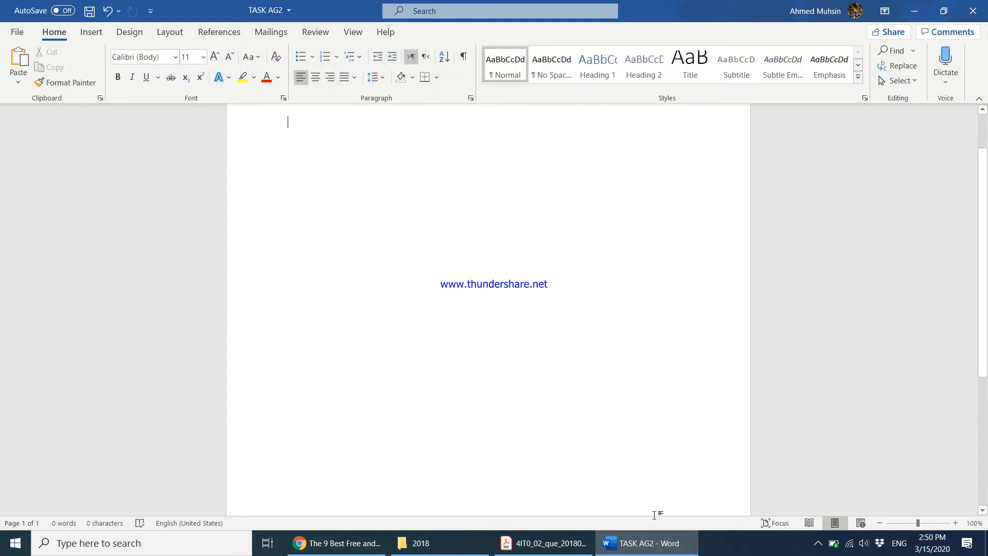
mouse_move(544, 542)
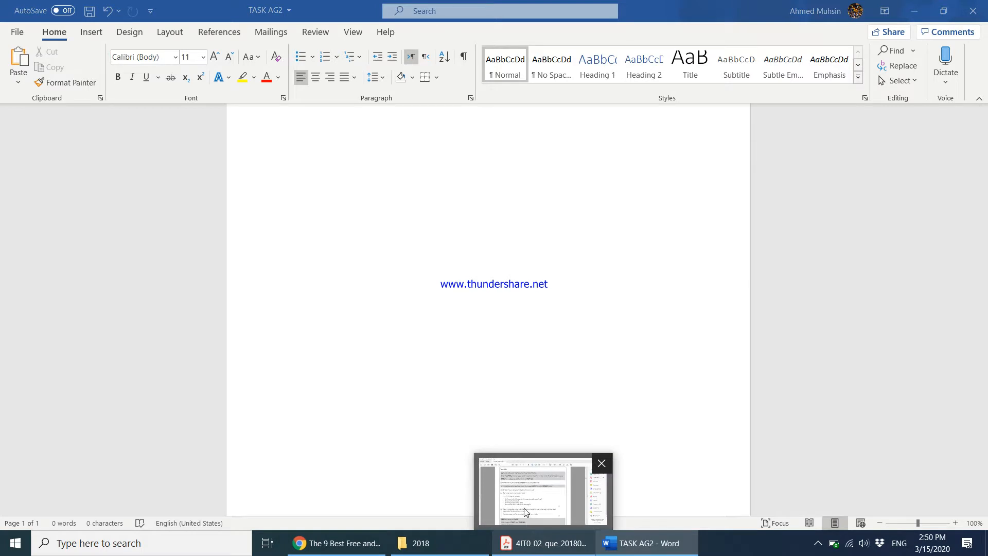
Step: Bring the Task AG2 instructions PDF back to the front to check the next step
left_click(542, 492)
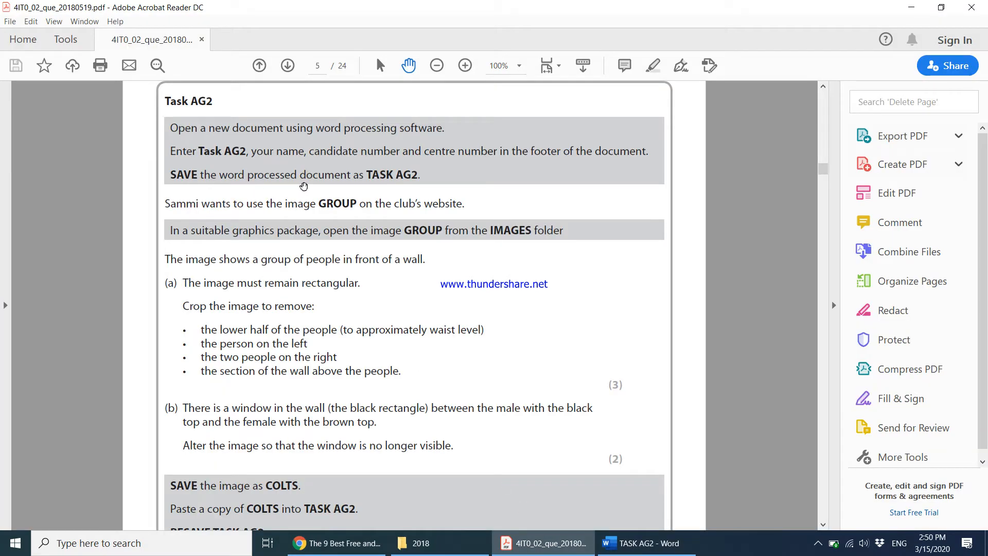
mouse_move(279, 213)
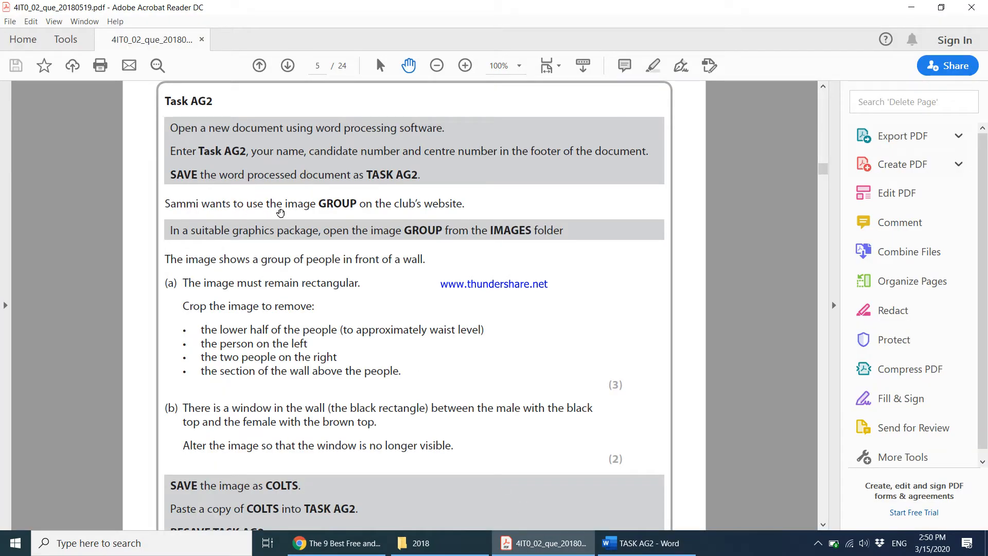
mouse_move(375, 214)
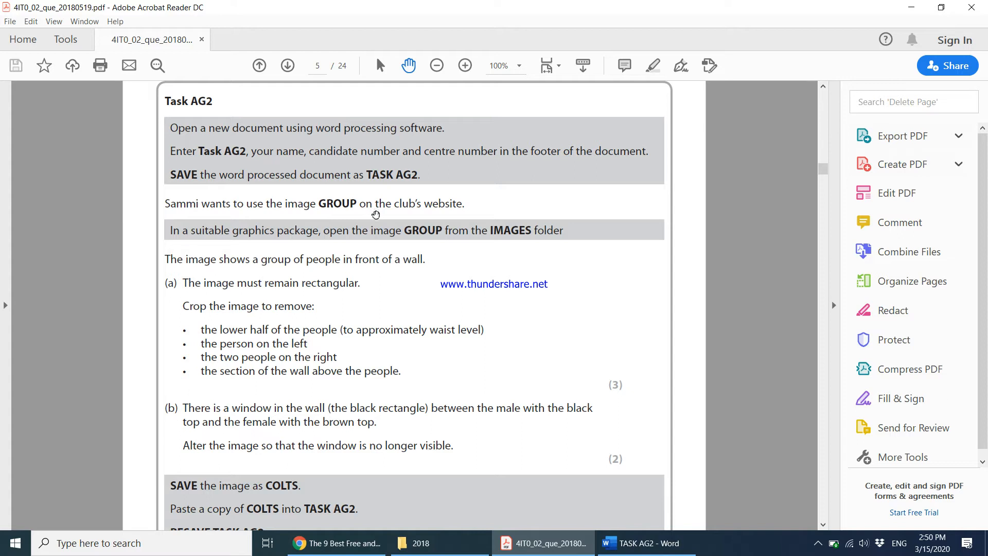
mouse_move(357, 254)
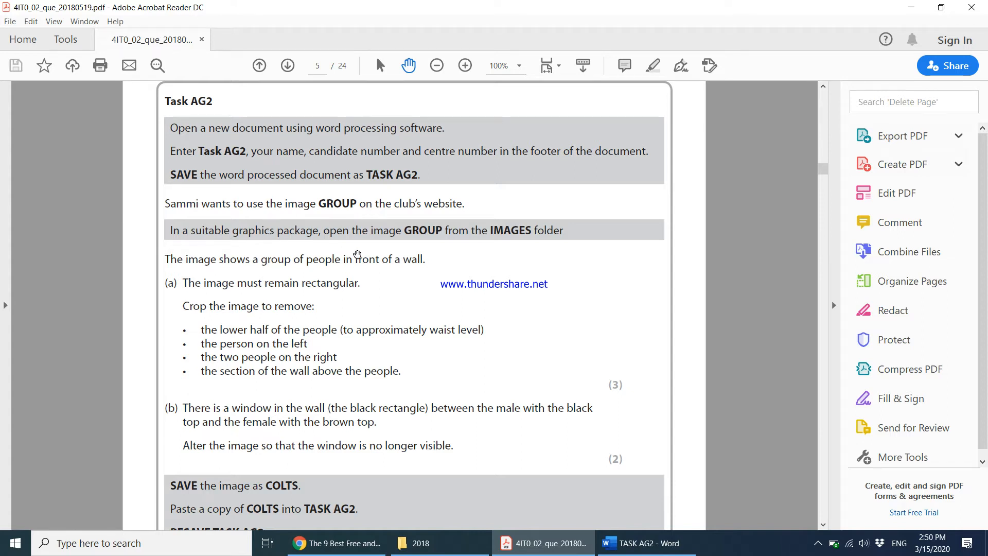
mouse_move(508, 238)
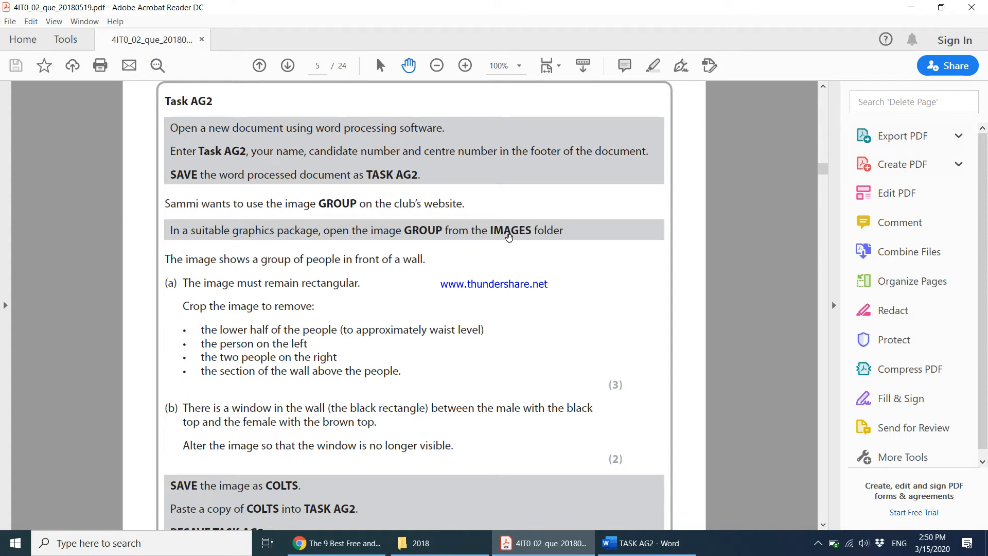
Step: Go into the IMAGES folder and open the GROUP photo with Photoshop
left_click(418, 542)
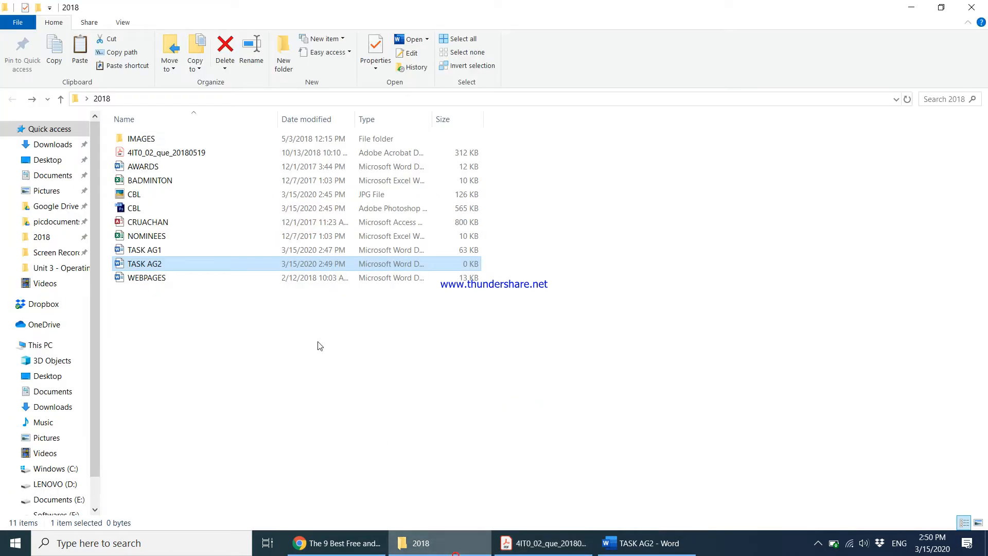
double_click(141, 138)
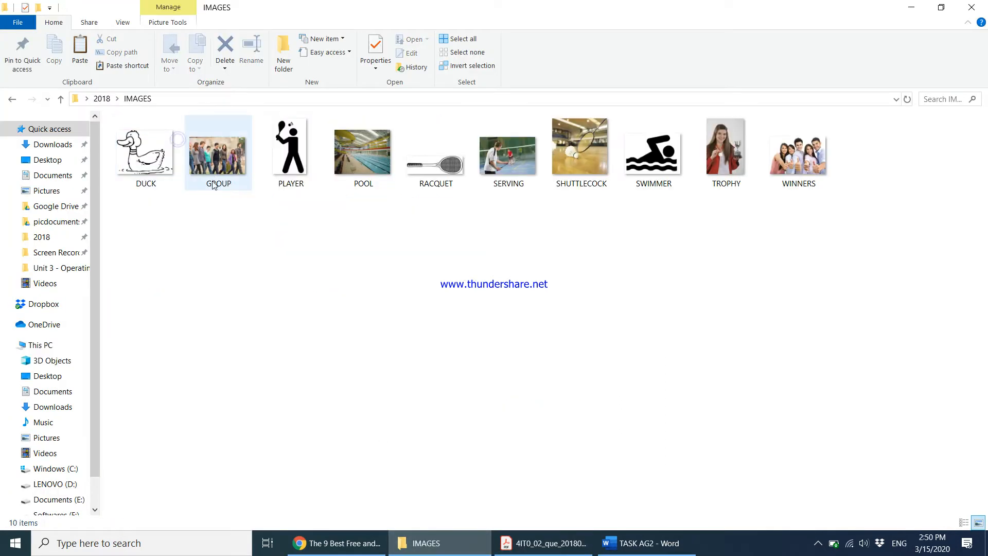
left_click(218, 149)
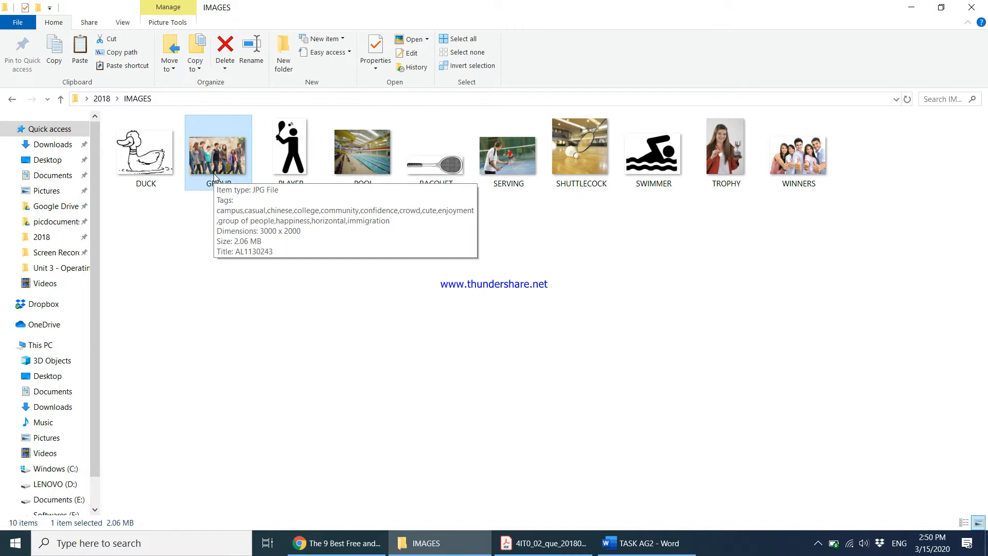
right_click(218, 152)
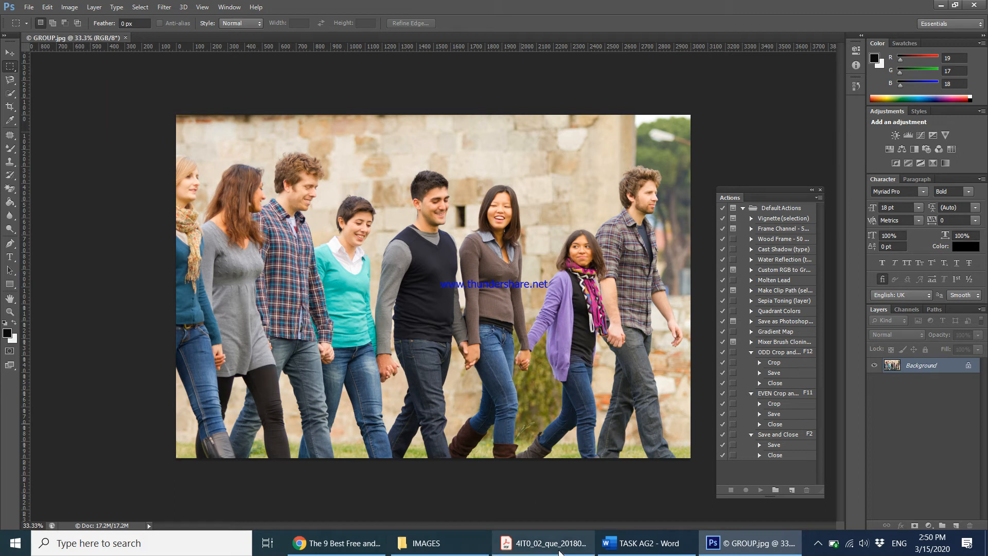
mouse_move(543, 542)
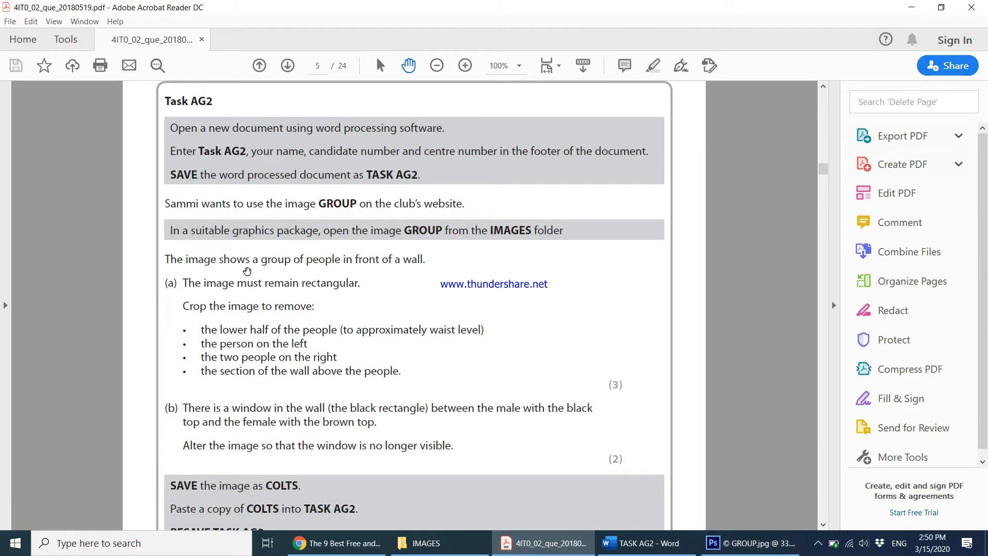
mouse_move(256, 293)
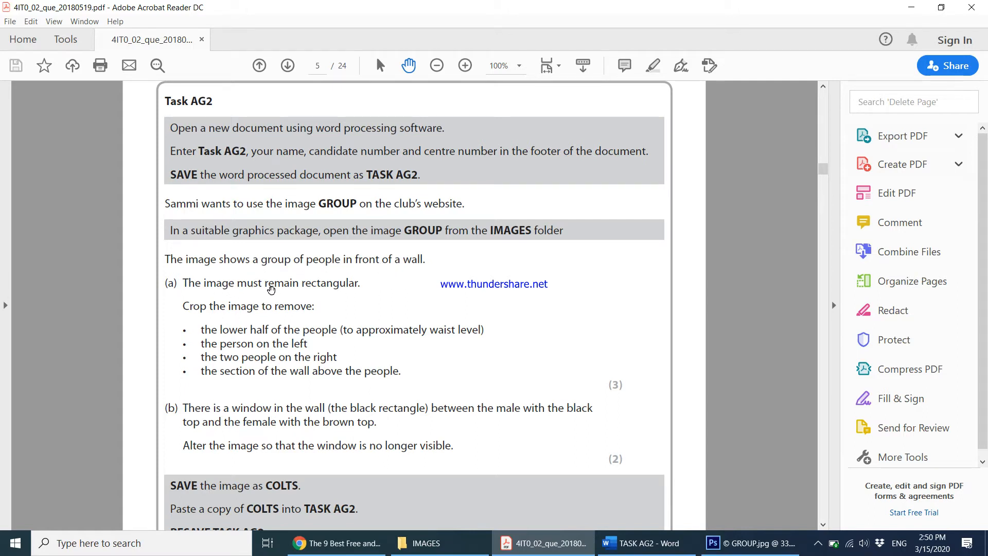
mouse_move(246, 306)
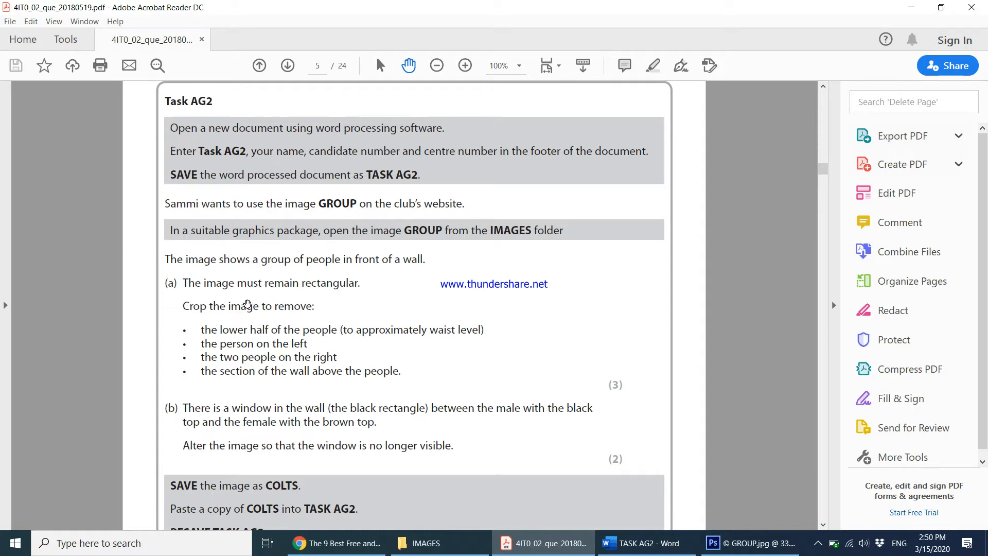
mouse_move(231, 330)
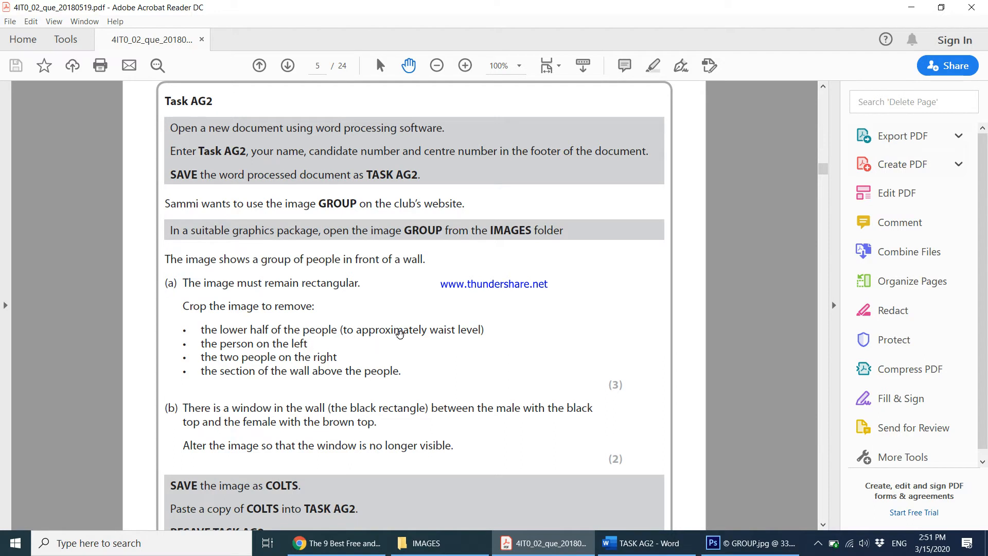
Step: Start cropping GROUP to the five central people, checking the instructions while adjusting
left_click(749, 542)
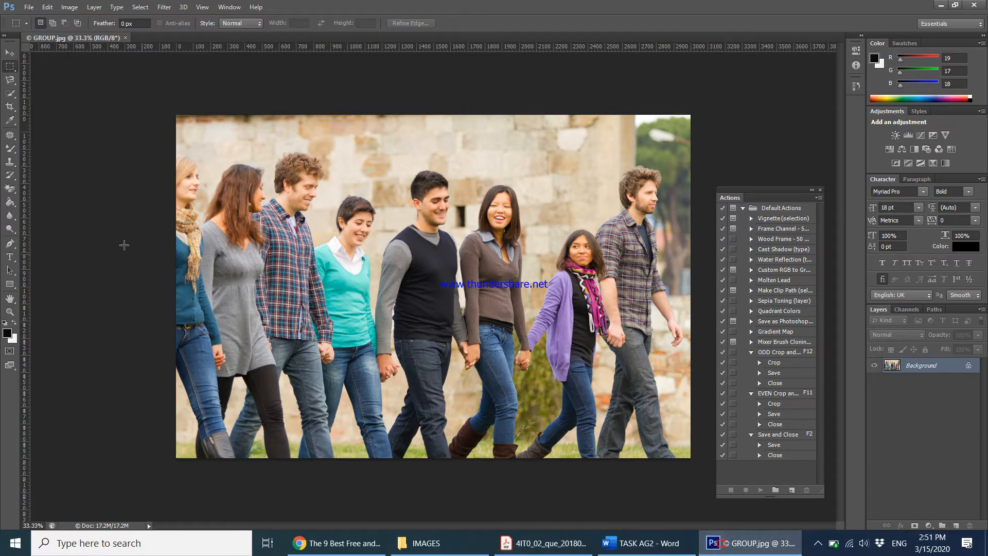
mouse_move(10, 107)
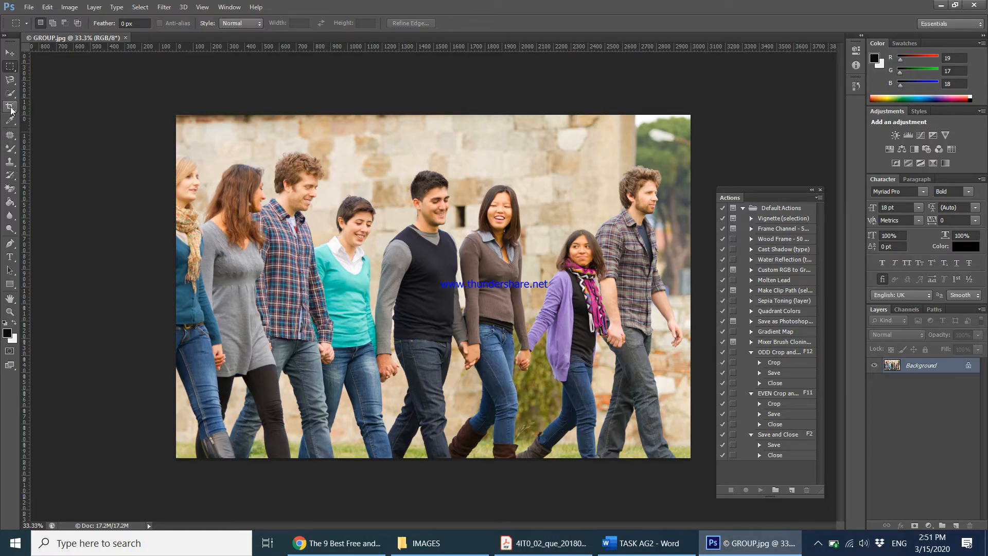
left_click(10, 107)
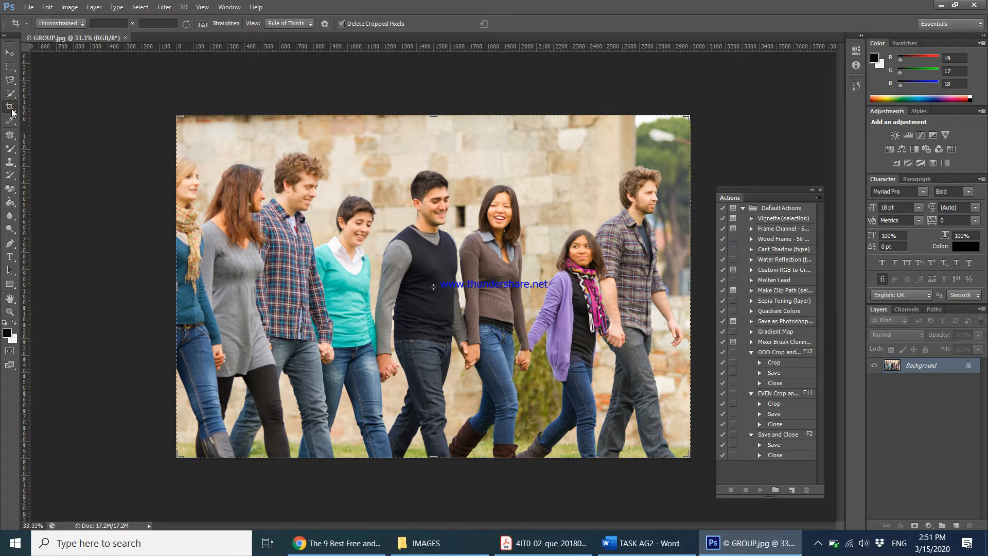
mouse_move(43, 103)
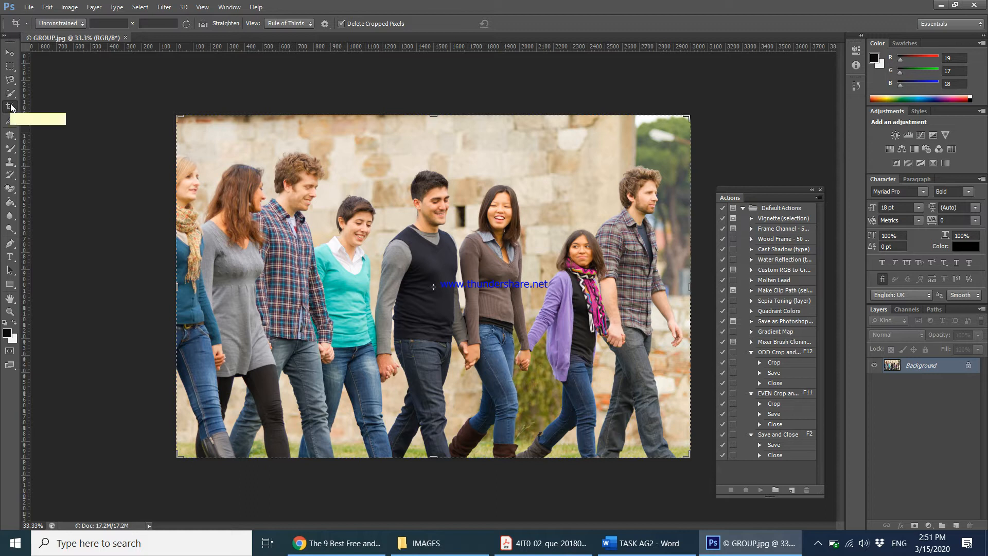
mouse_move(10, 106)
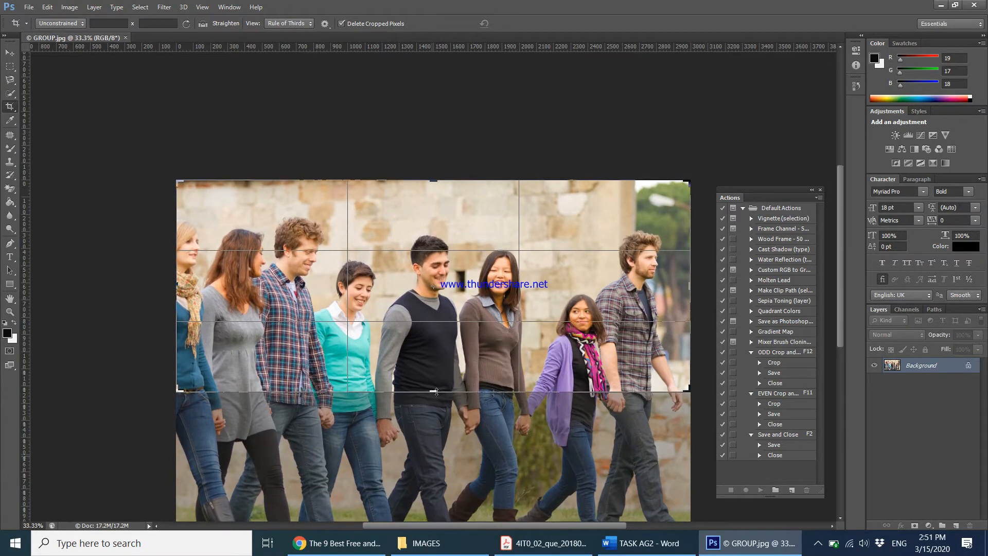
left_click(542, 543)
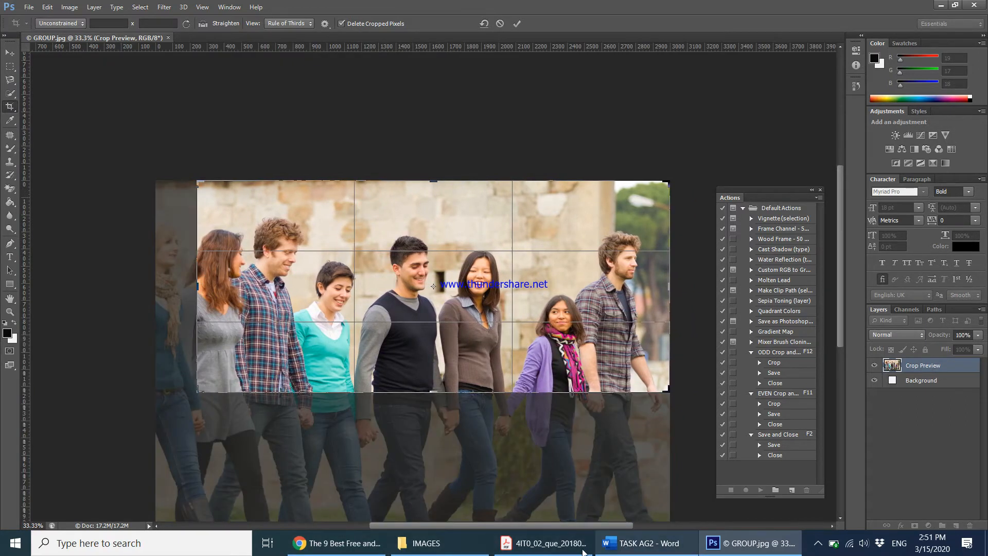
left_click(542, 542)
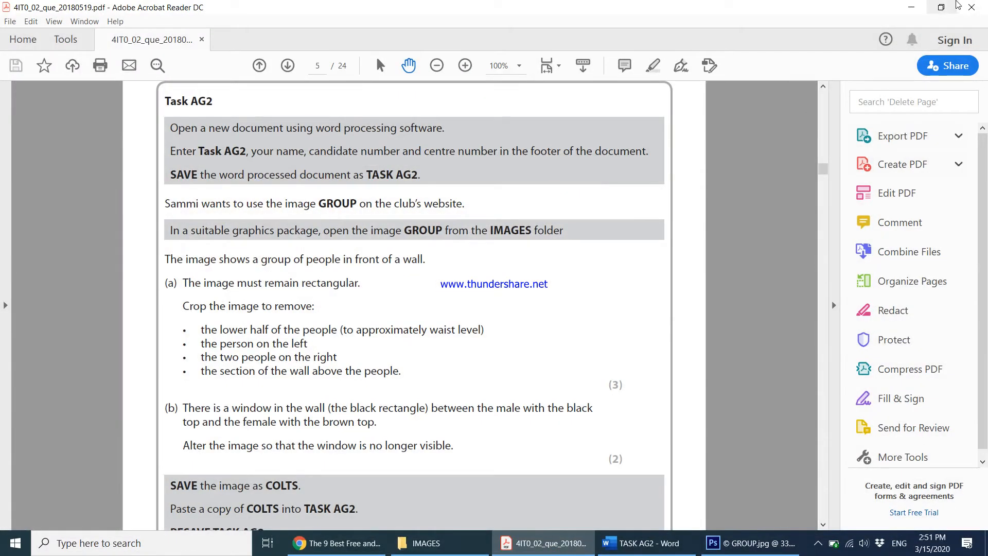
left_click(747, 542)
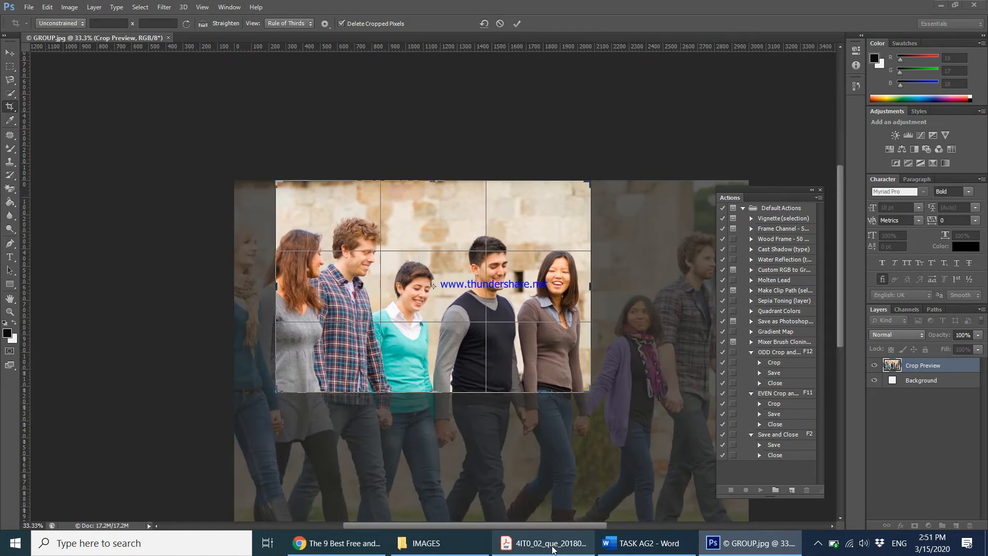
Step: Reread the crop requirements and return to the photo cropped waist-up with less wall above
left_click(543, 542)
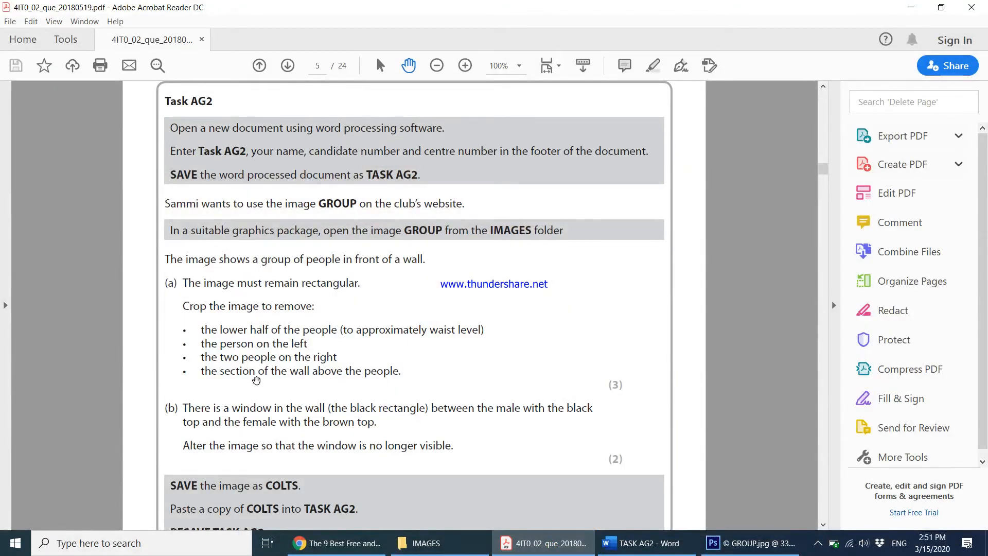
mouse_move(850, 51)
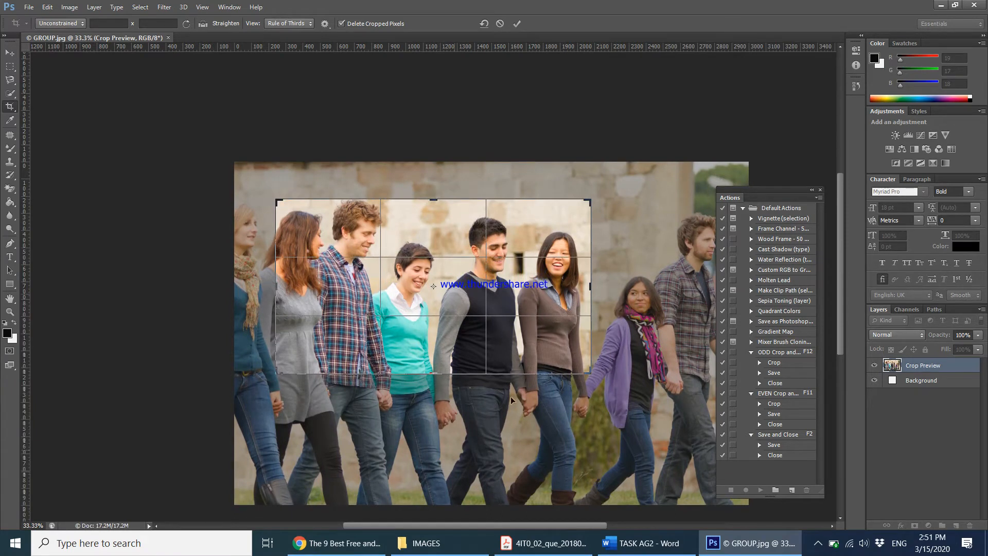
left_click(550, 542)
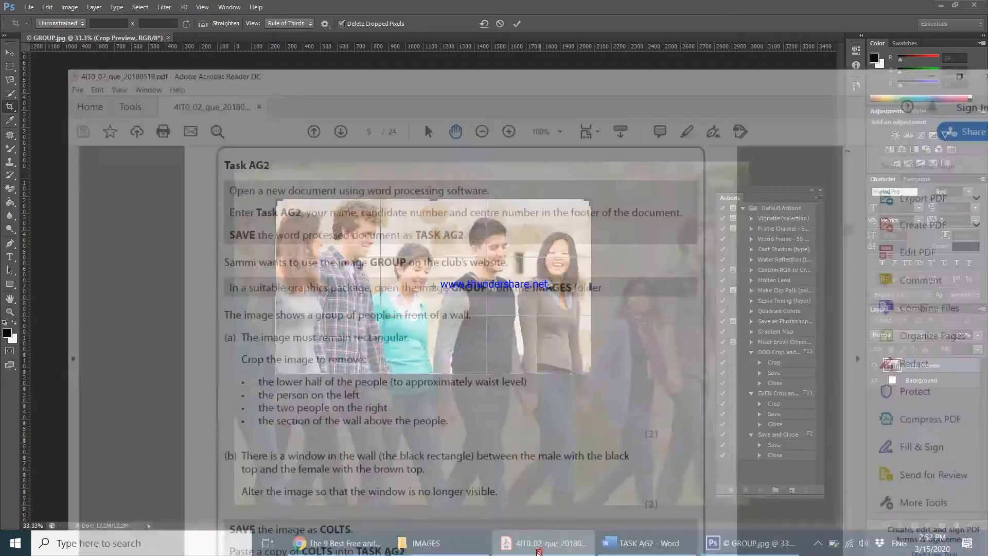
left_click(543, 542)
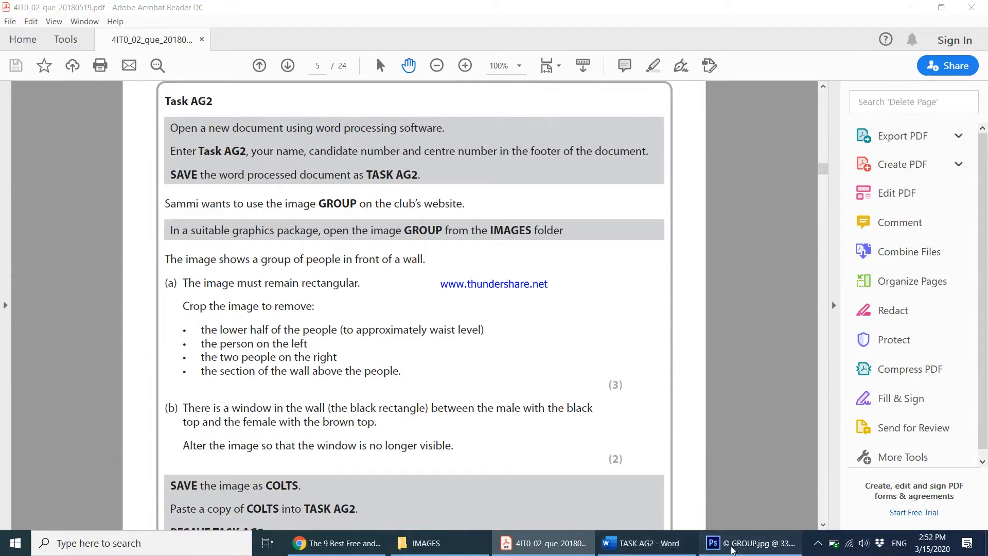
left_click(749, 542)
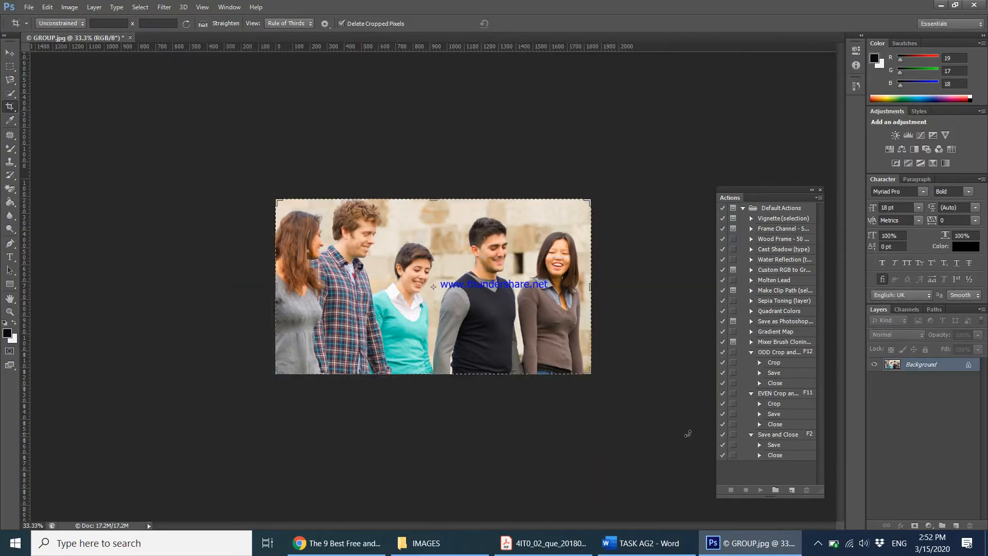
left_click(543, 542)
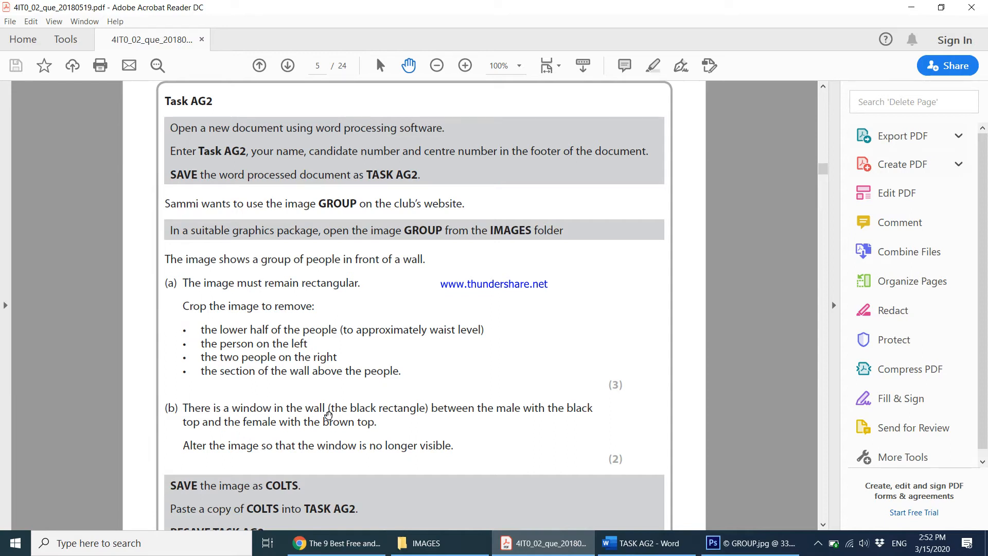
mouse_move(530, 426)
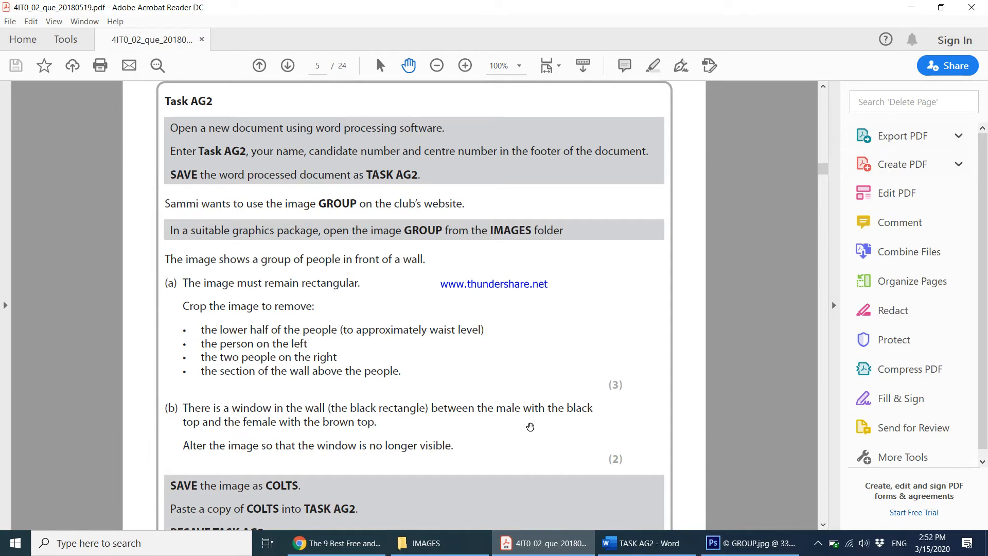
mouse_move(349, 437)
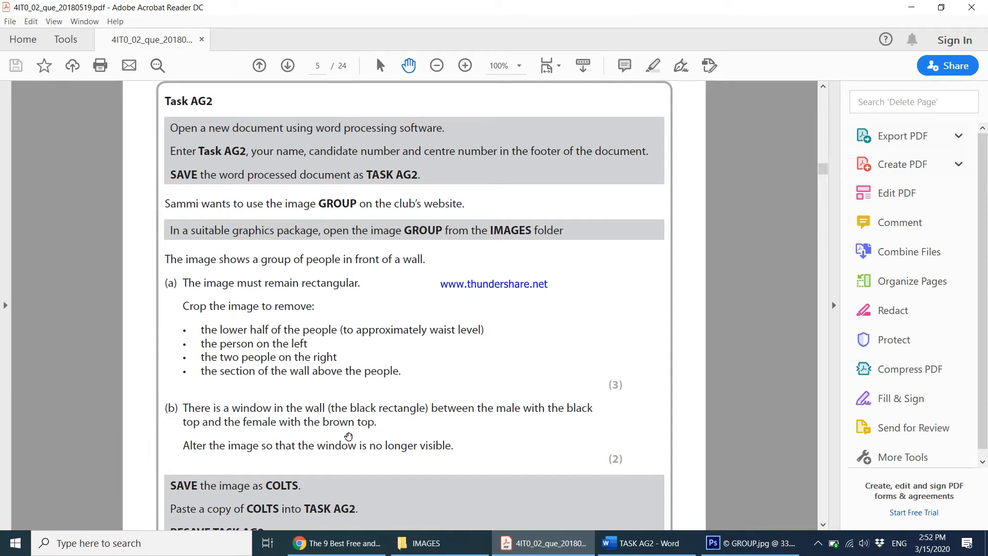
mouse_move(377, 457)
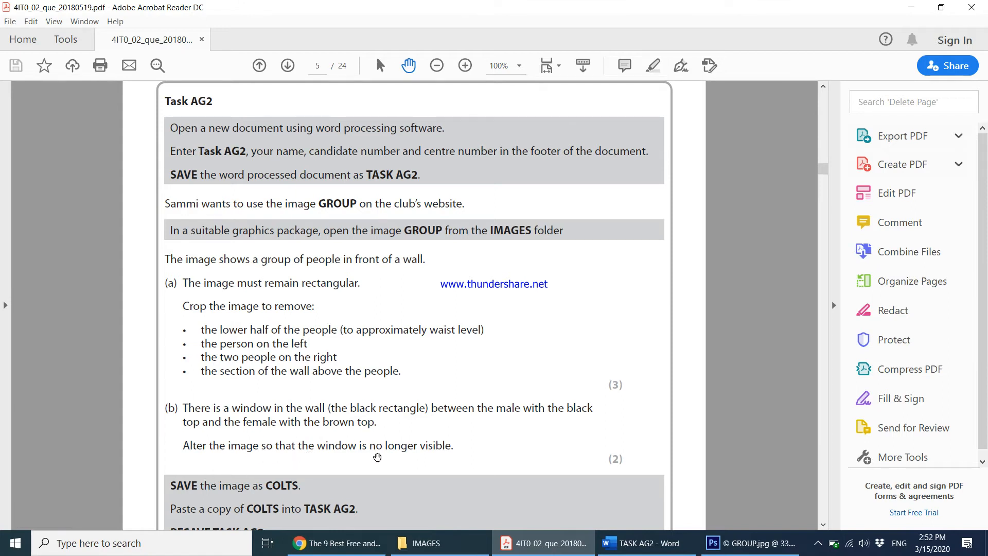
mouse_move(391, 414)
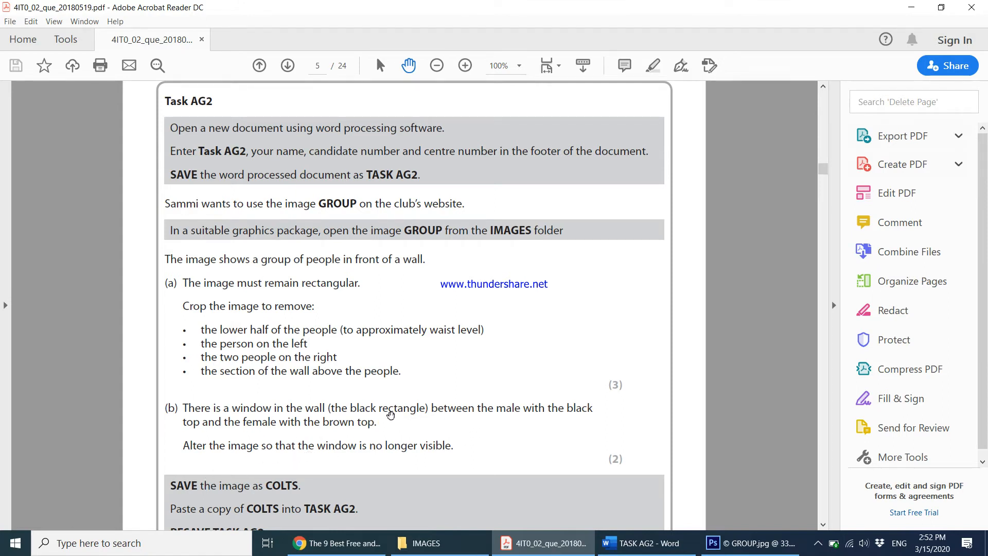
mouse_move(534, 431)
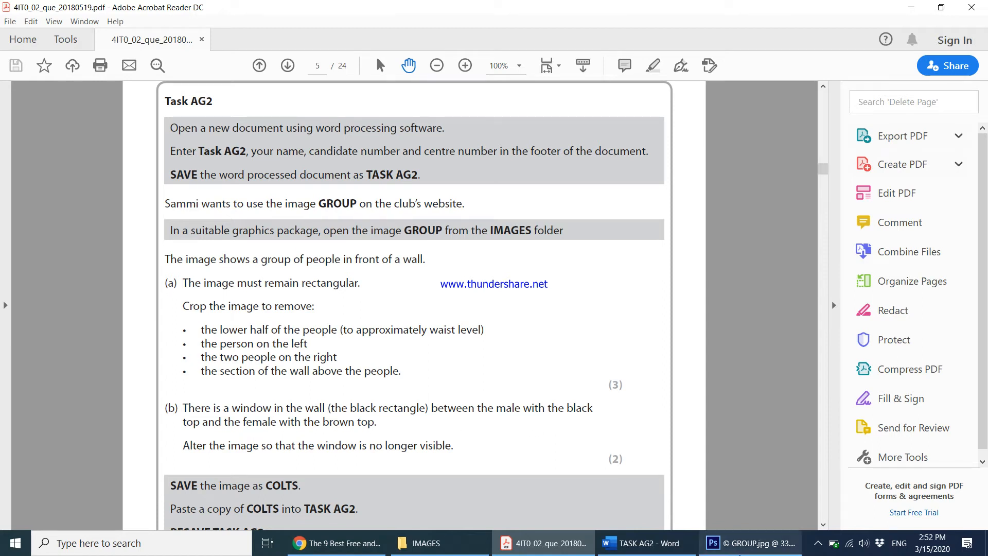
left_click(749, 542)
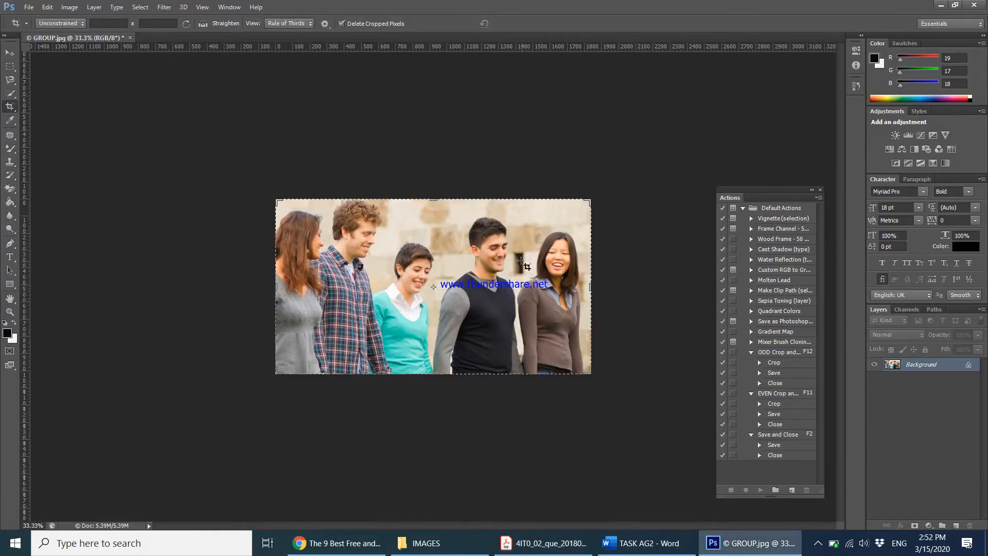
mouse_move(521, 500)
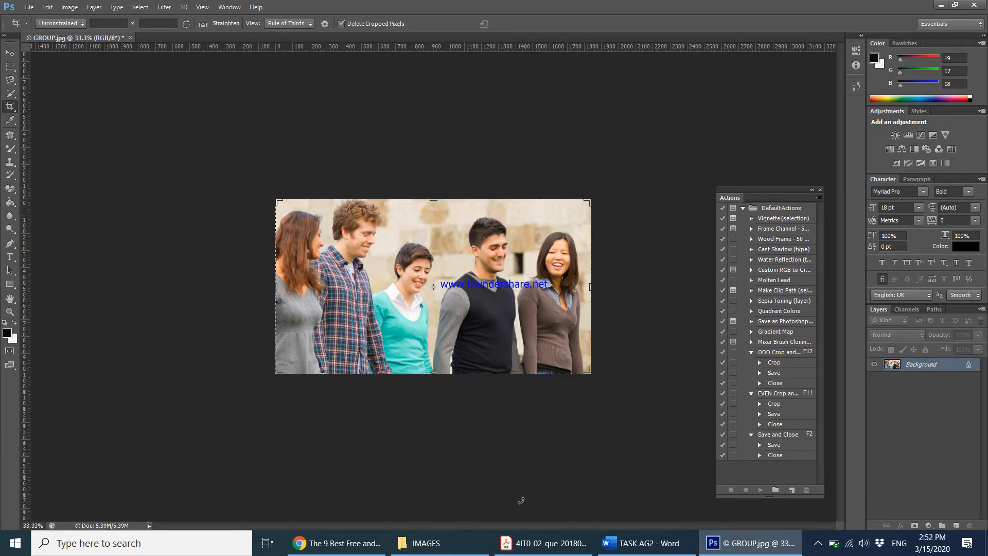
left_click(540, 542)
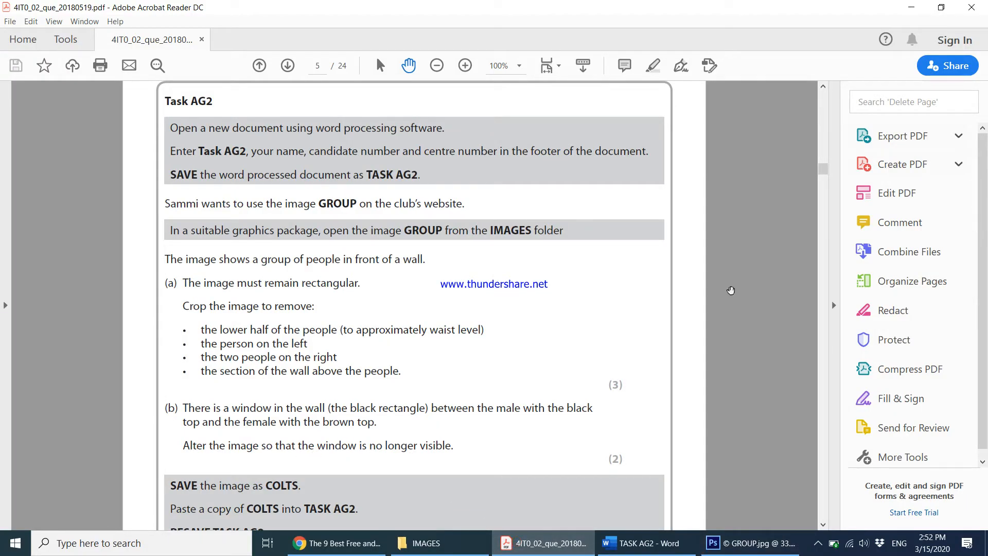
left_click(749, 542)
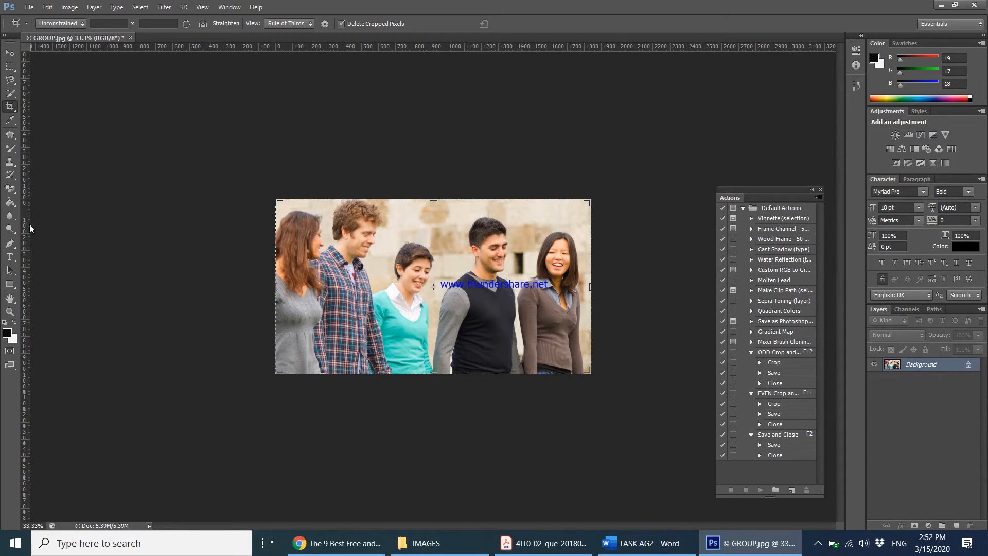
mouse_move(521, 245)
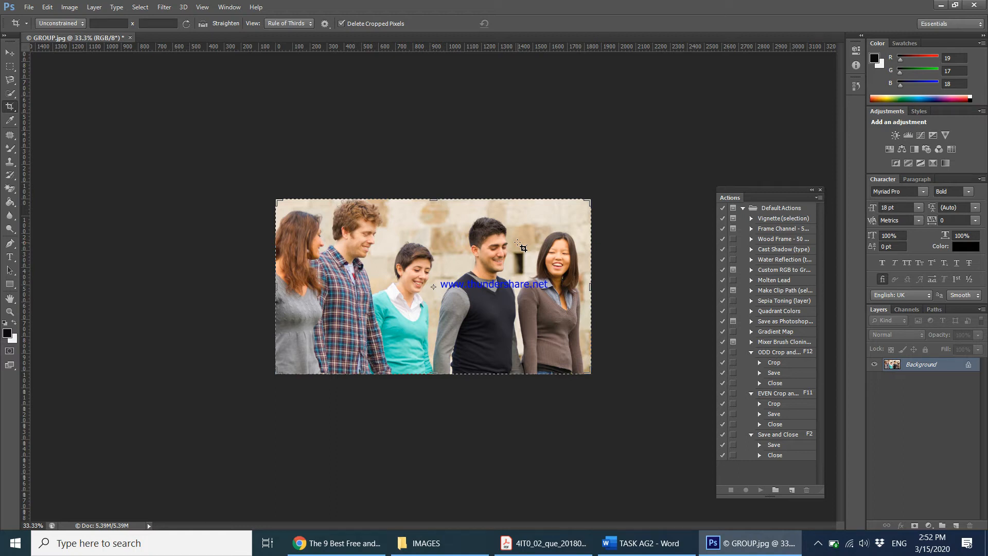
mouse_move(141, 210)
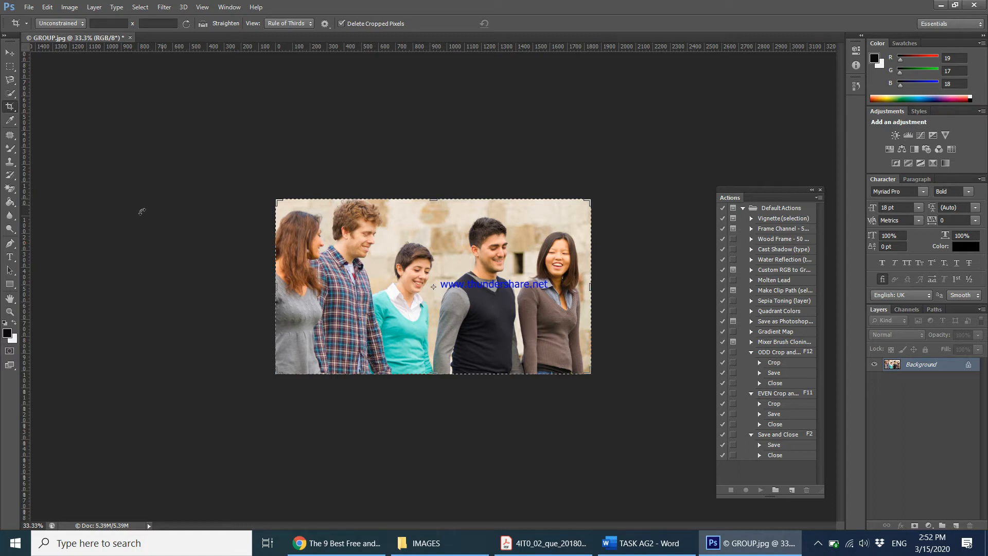
mouse_move(11, 133)
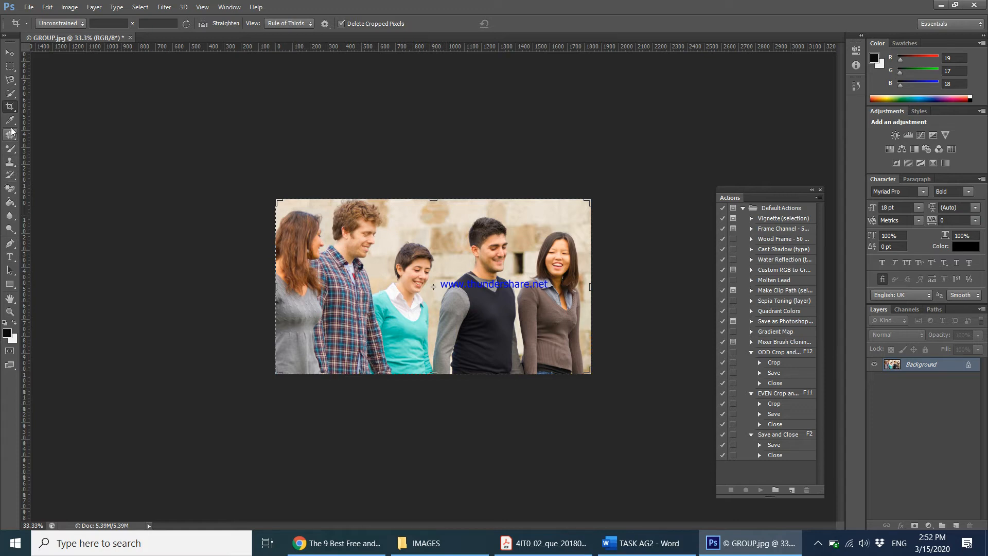
Step: Sample the wall colour and paint over the dark window with a 56 px brush
left_click(10, 119)
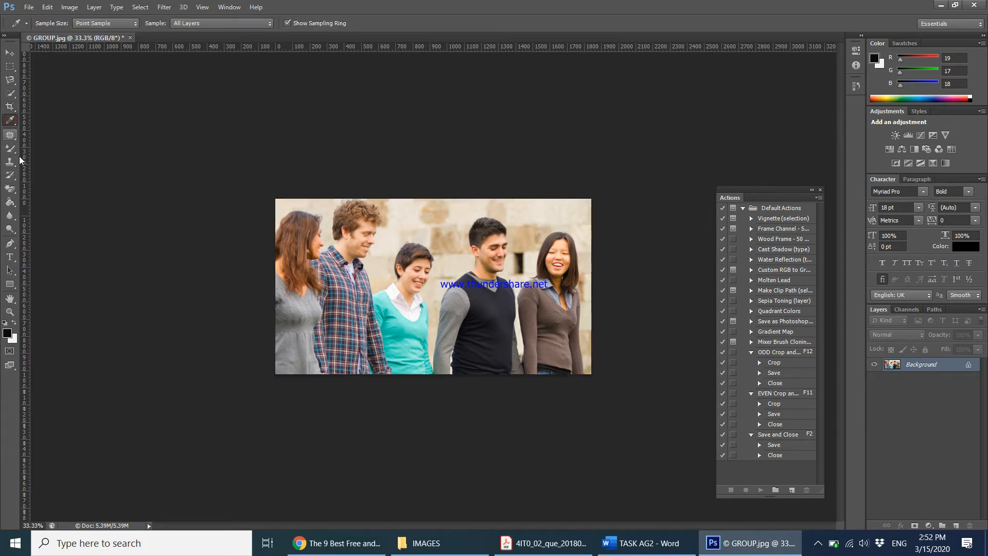
mouse_move(528, 255)
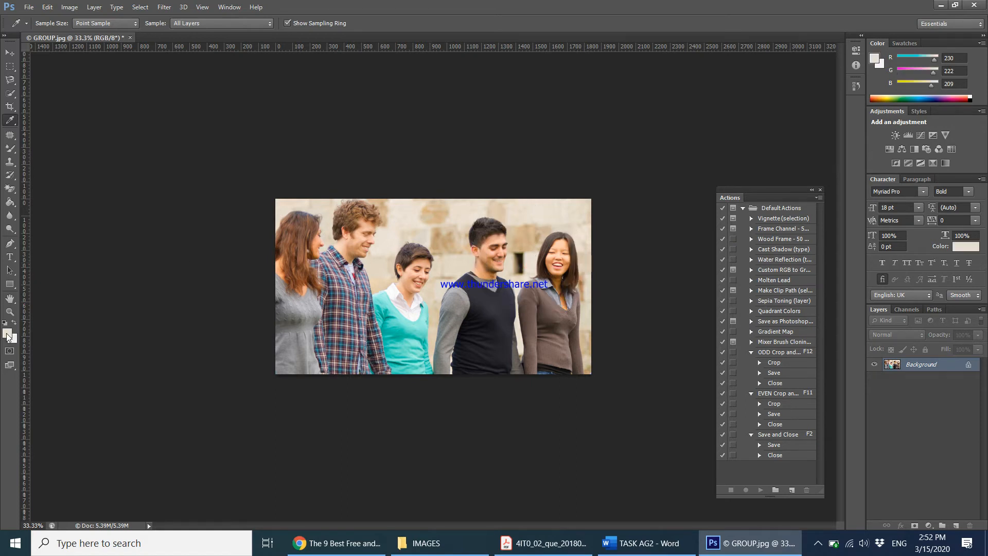
mouse_move(9, 334)
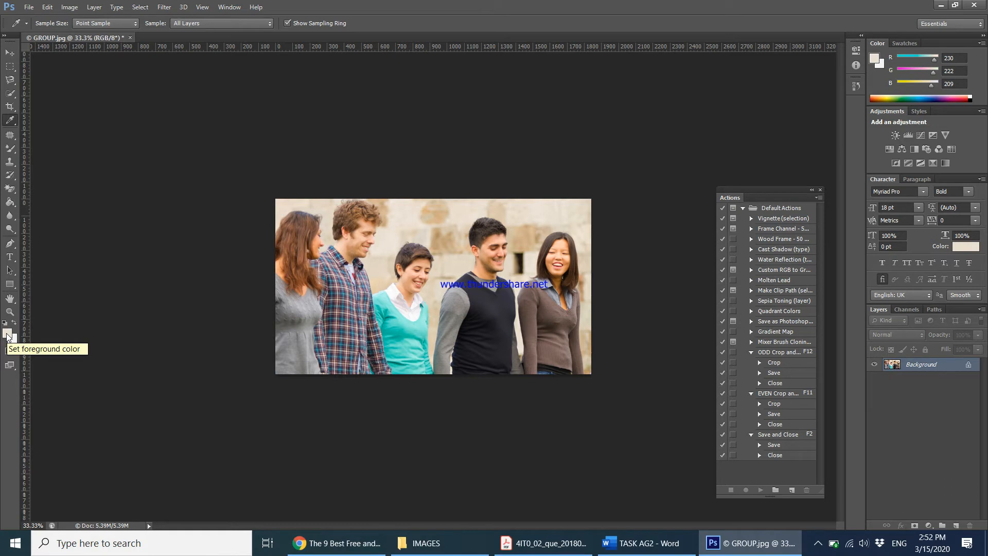
mouse_move(33, 191)
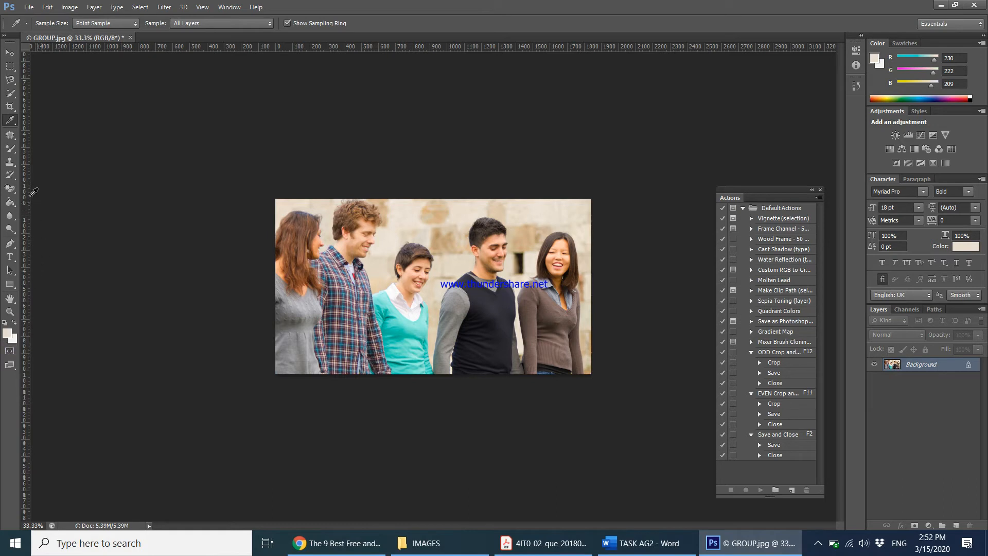
mouse_move(10, 186)
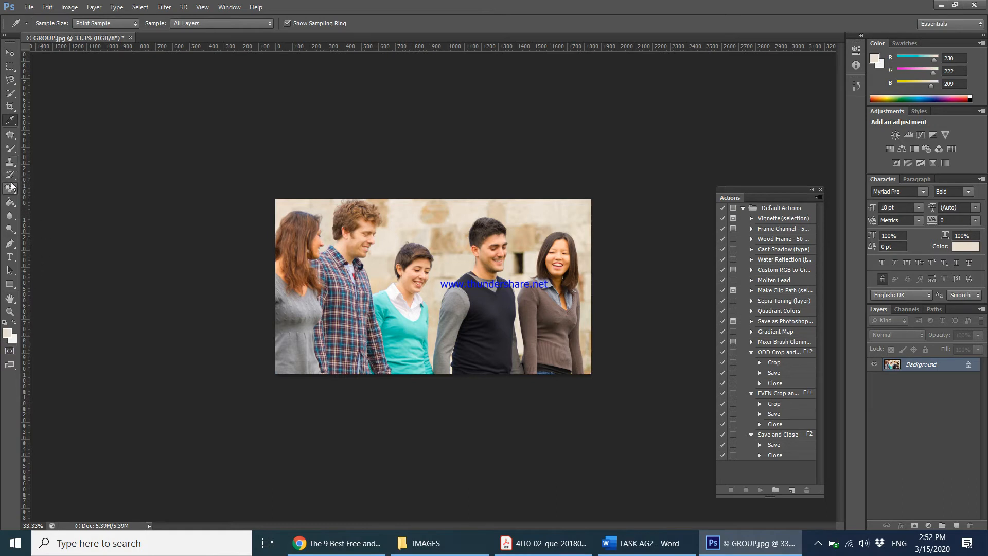
mouse_move(10, 161)
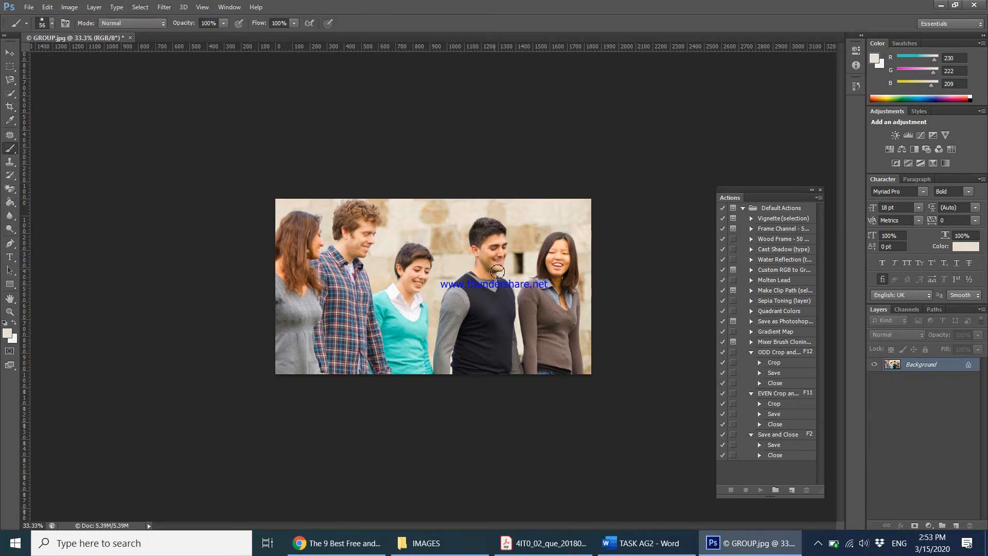
mouse_move(522, 260)
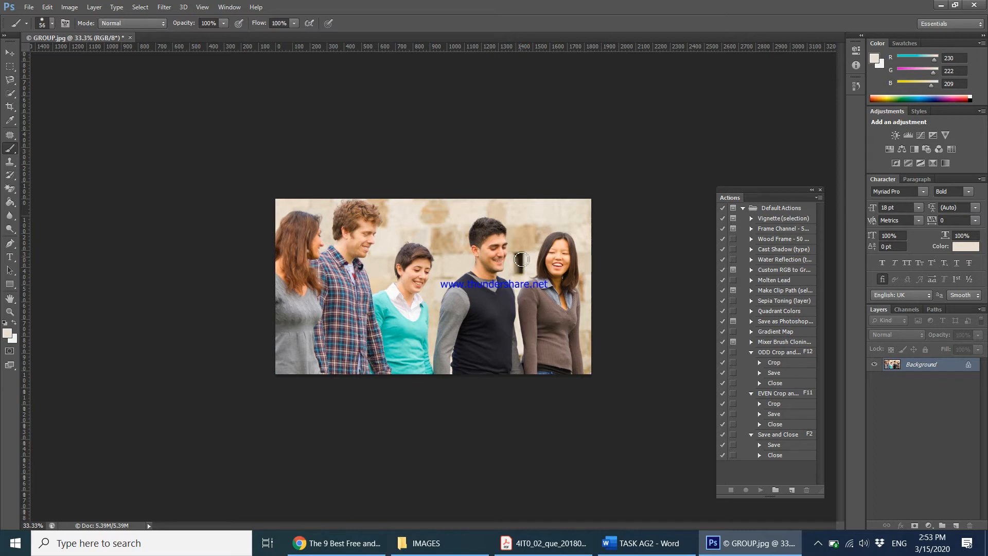
mouse_move(241, 165)
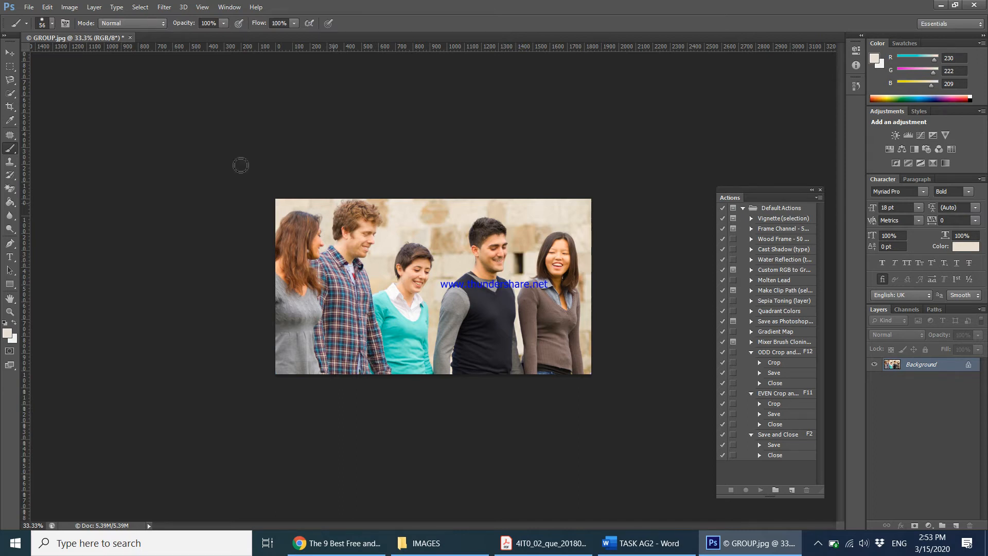
left_click(53, 24)
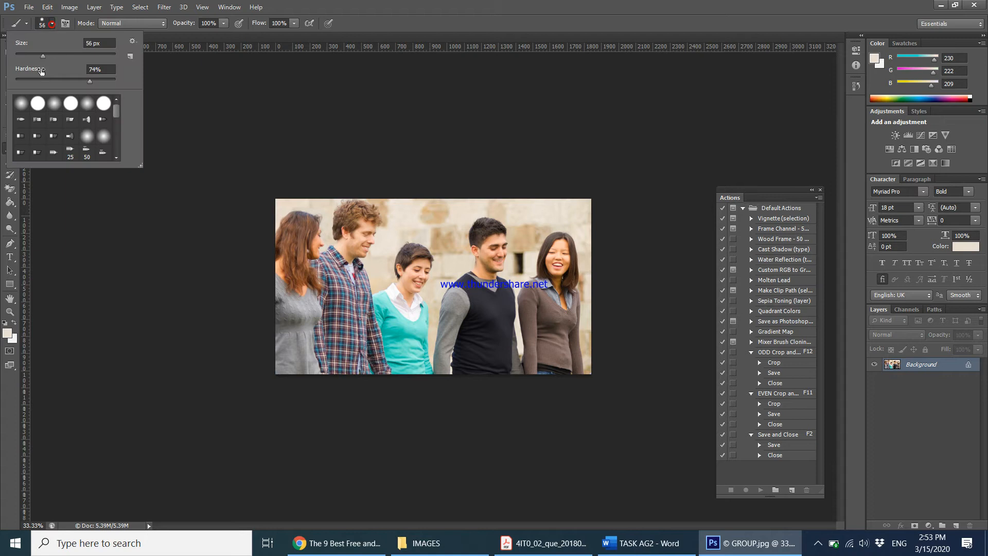
mouse_move(521, 258)
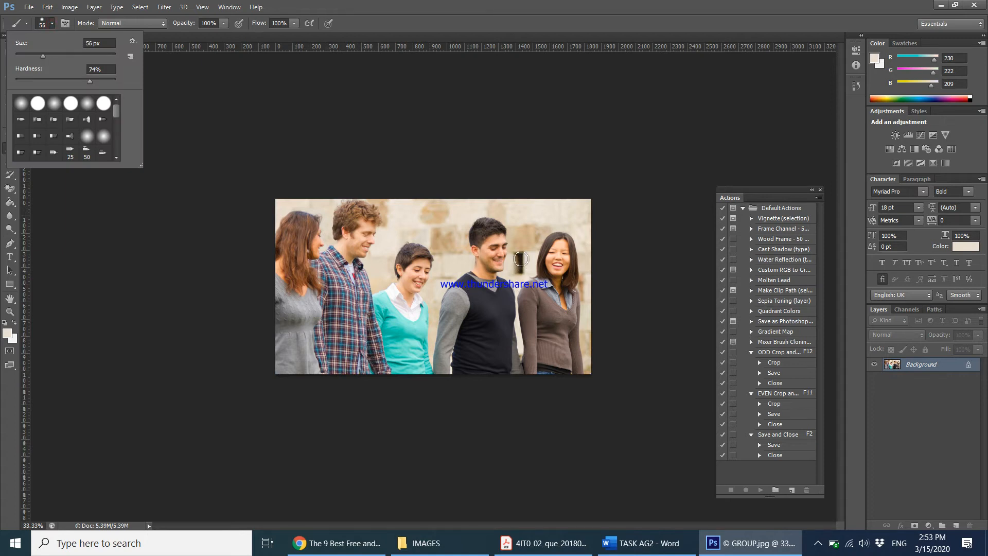
left_click(520, 267)
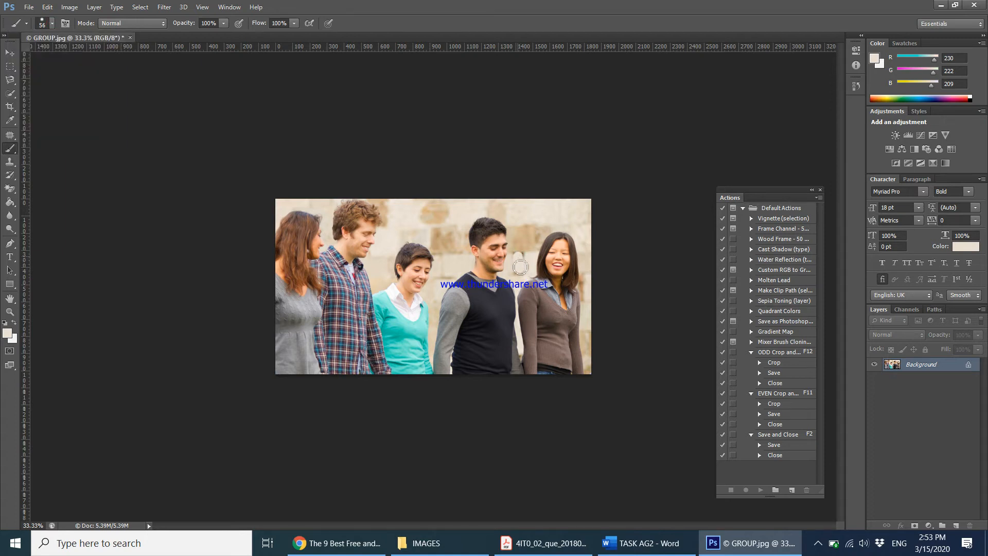
mouse_move(523, 257)
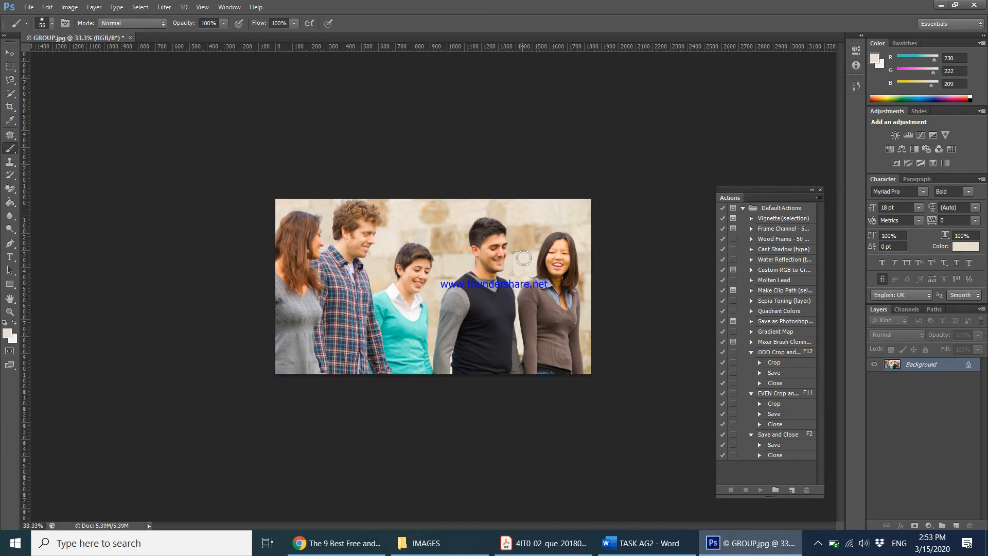
mouse_move(608, 231)
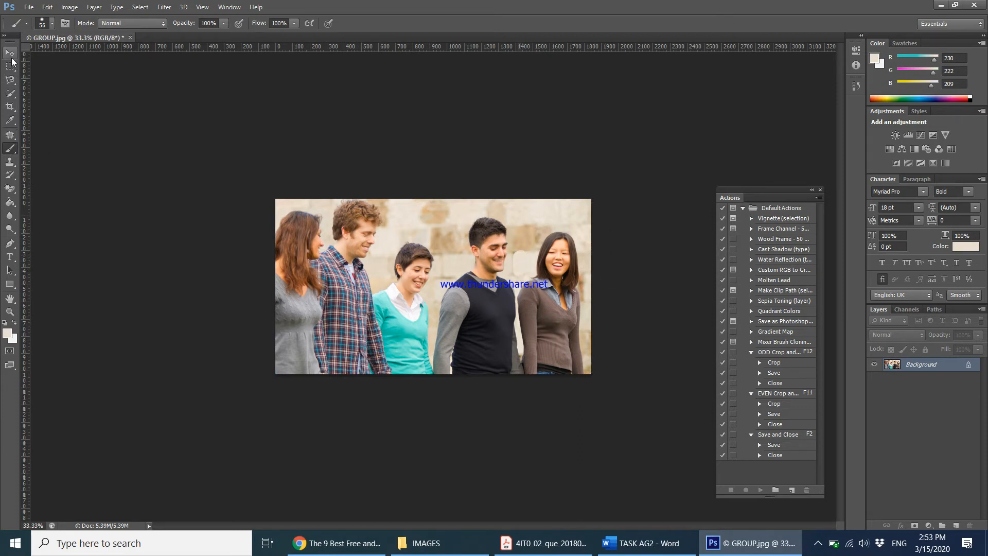
Step: Read the instruction about saving the image as COLTS, then return to the photo
left_click(542, 542)
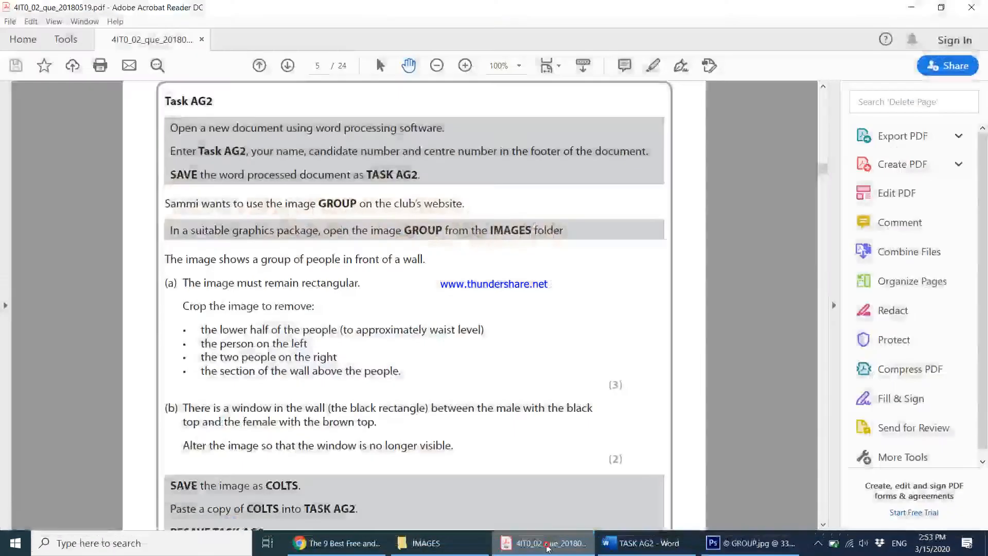
scroll("down", 3)
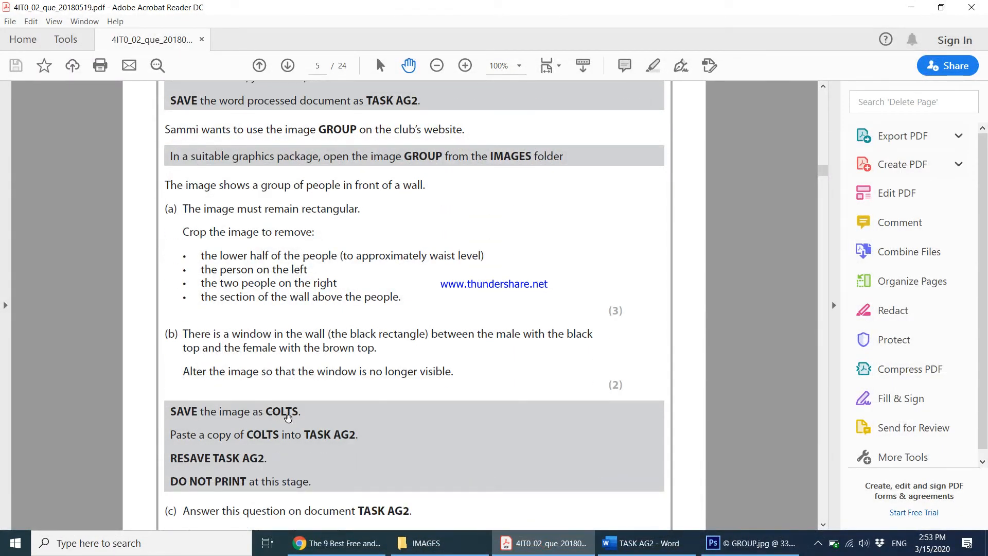
left_click(749, 542)
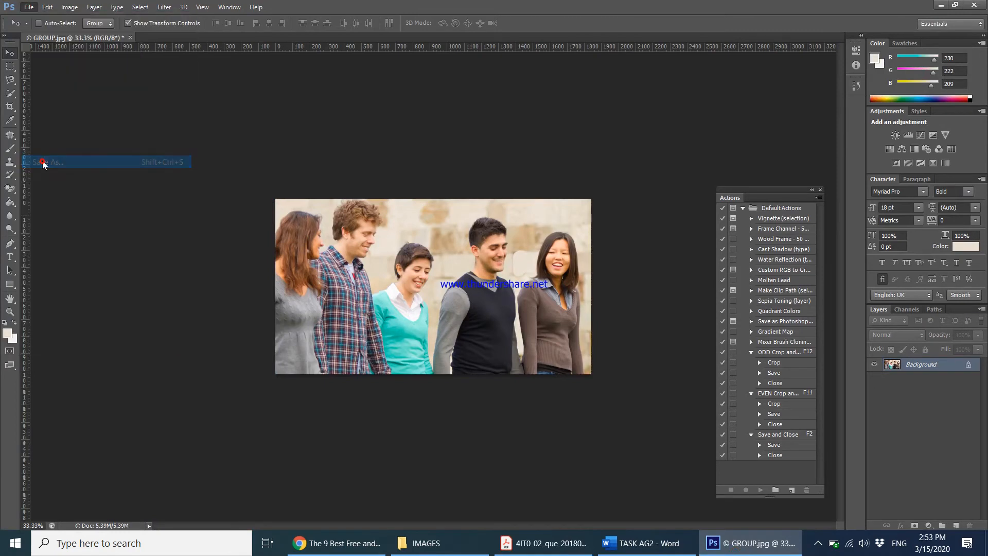
Step: Save the edited photo as a JPEG named COLTS, accepting the JPEG quality options
left_click(44, 162)
type("C")
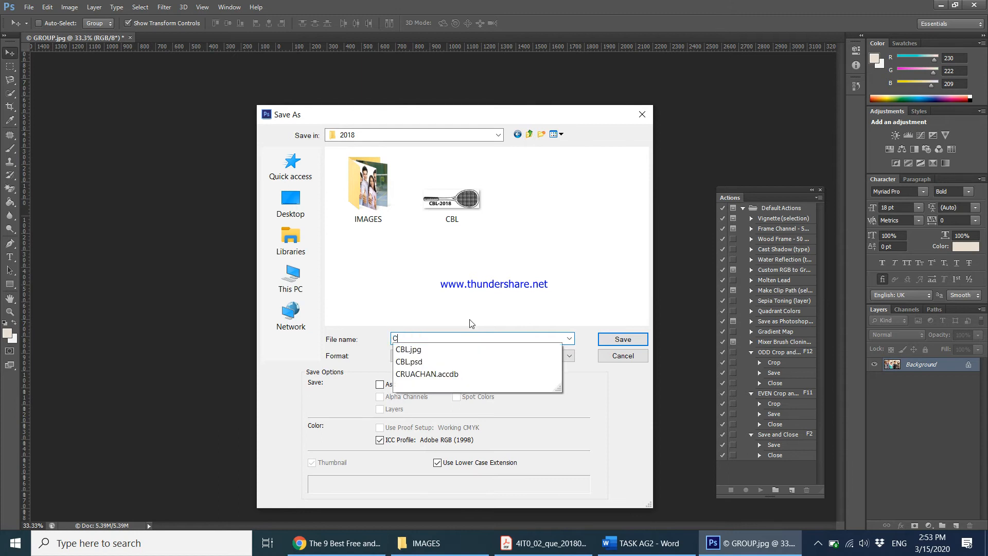
type("OLTS")
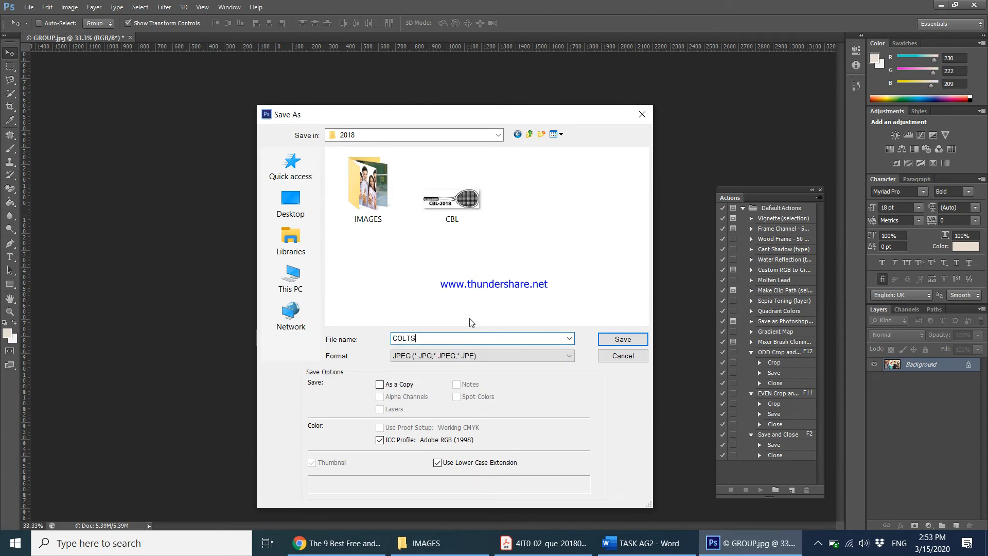
mouse_move(449, 353)
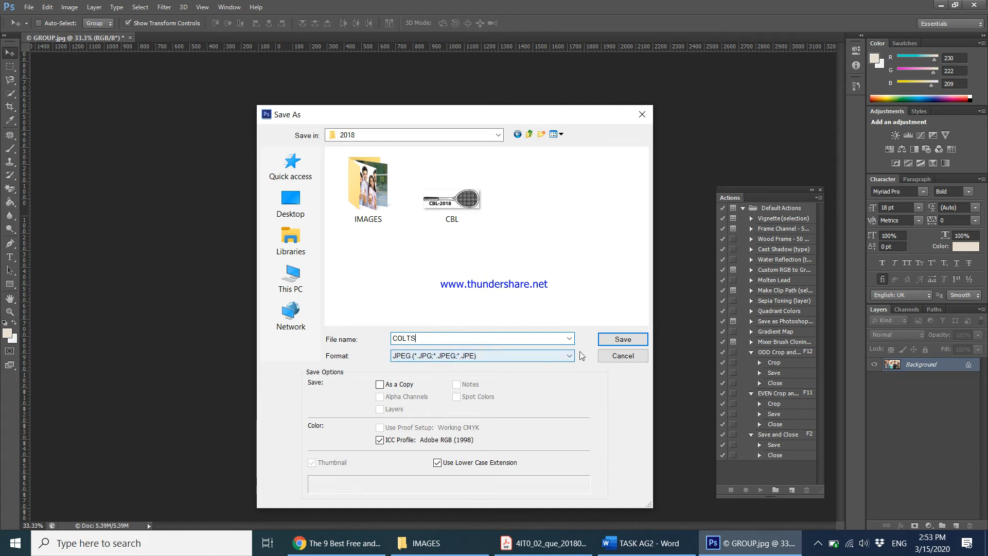
left_click(621, 339)
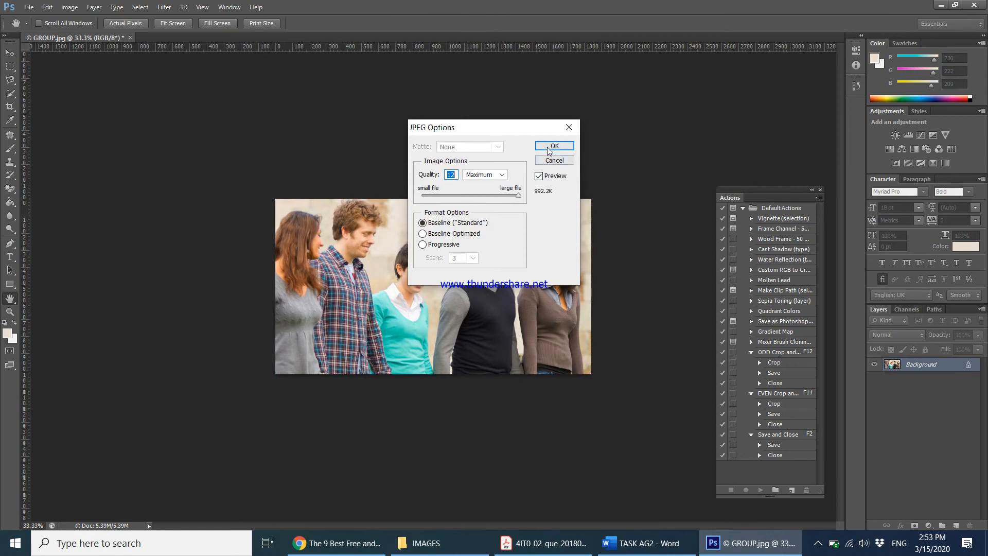
left_click(642, 542)
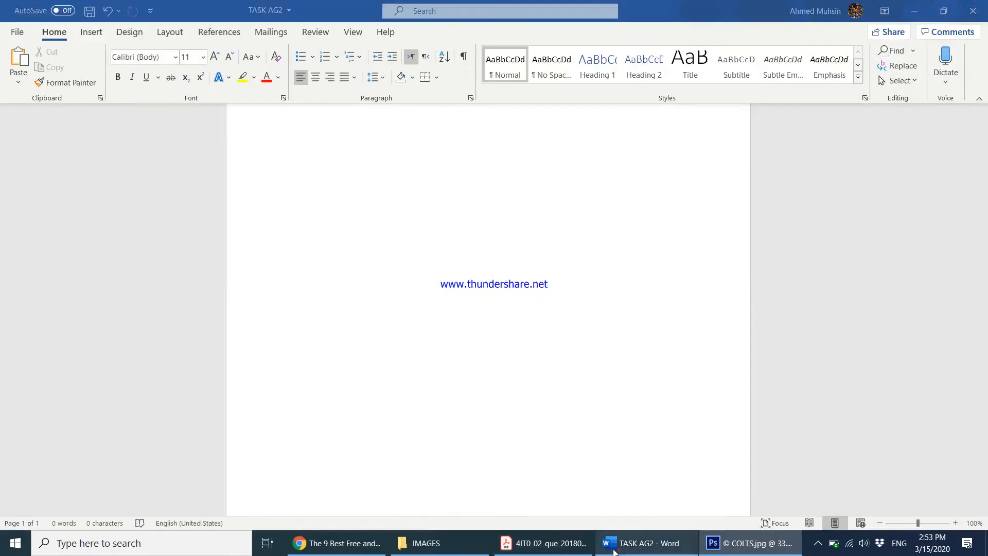
Step: Check the instructions and bring up the 2018 folder holding the saved photo
left_click(543, 542)
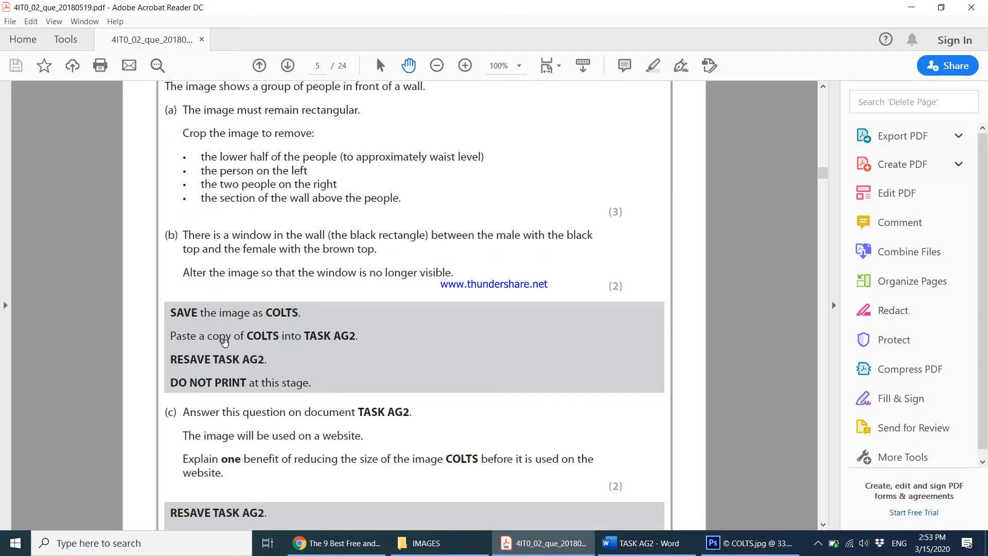
mouse_move(362, 367)
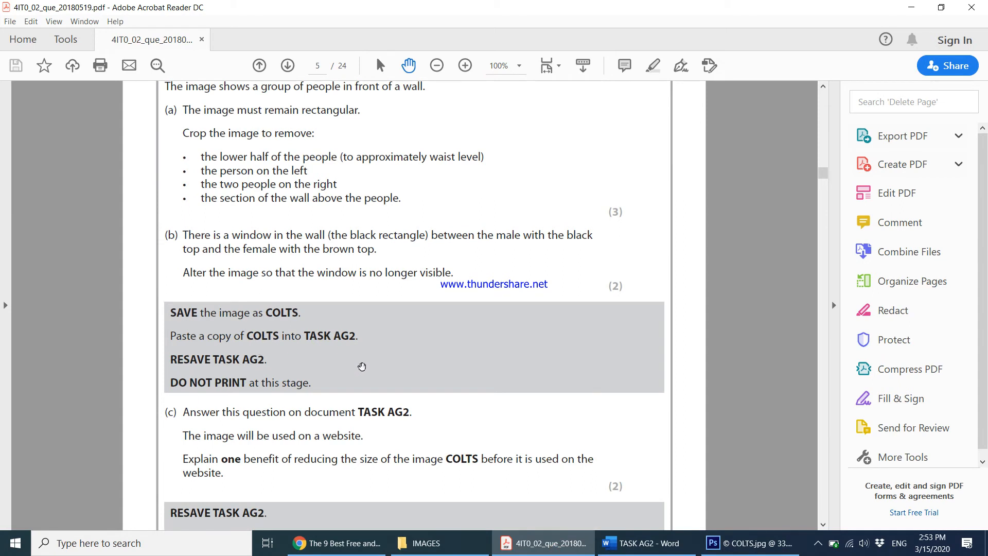
left_click(421, 542)
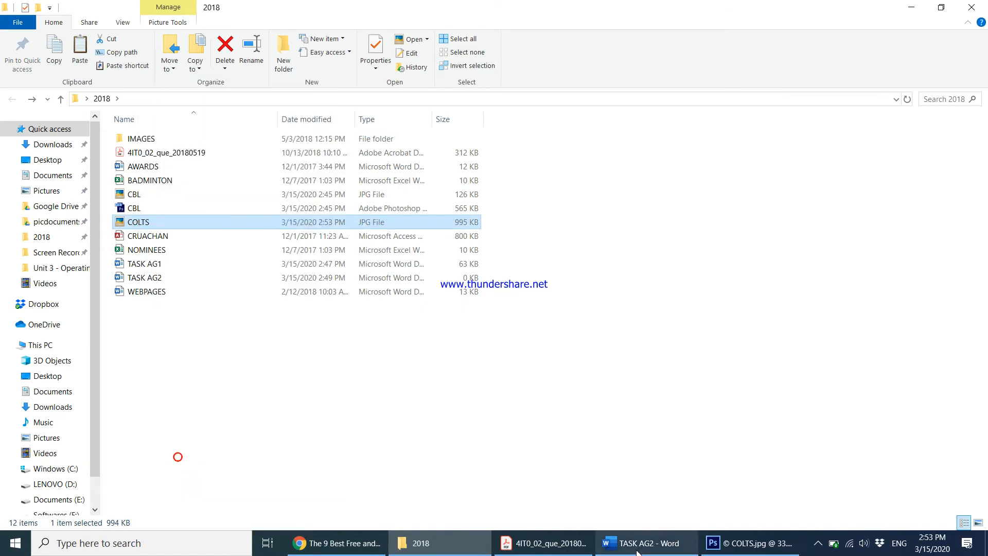
Step: Paste the COLTS photo into the TASK AG2 document and return to the instructions
left_click(642, 542)
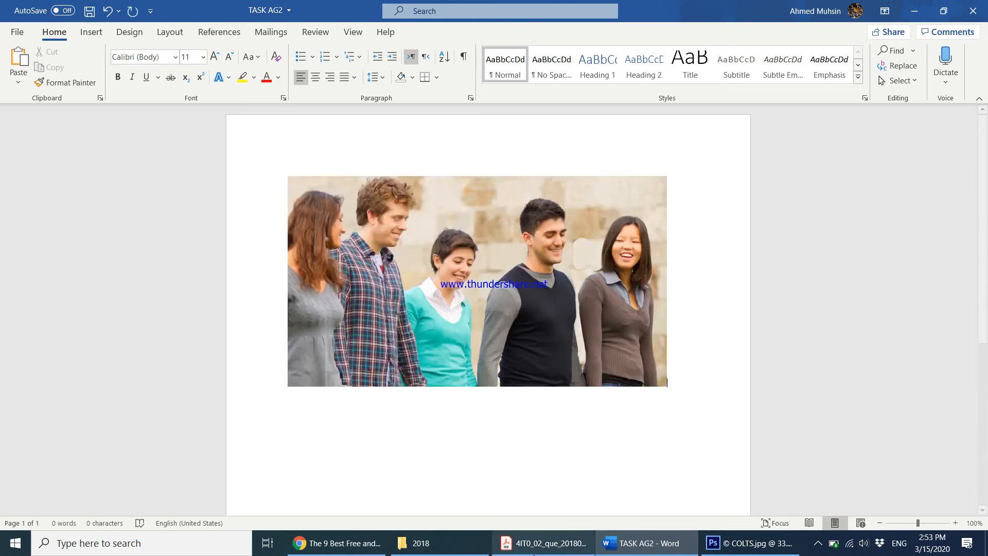
left_click(542, 542)
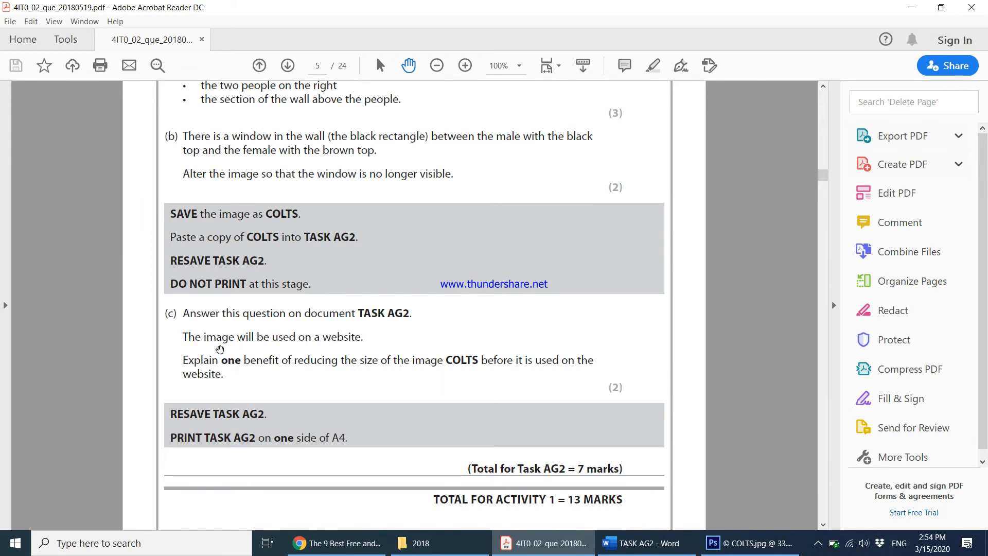
mouse_move(363, 347)
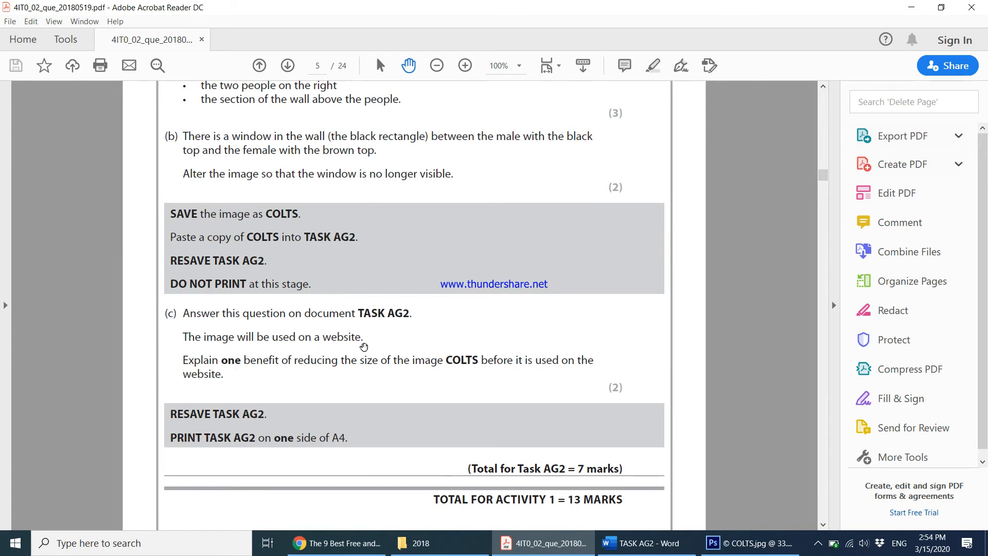
mouse_move(279, 368)
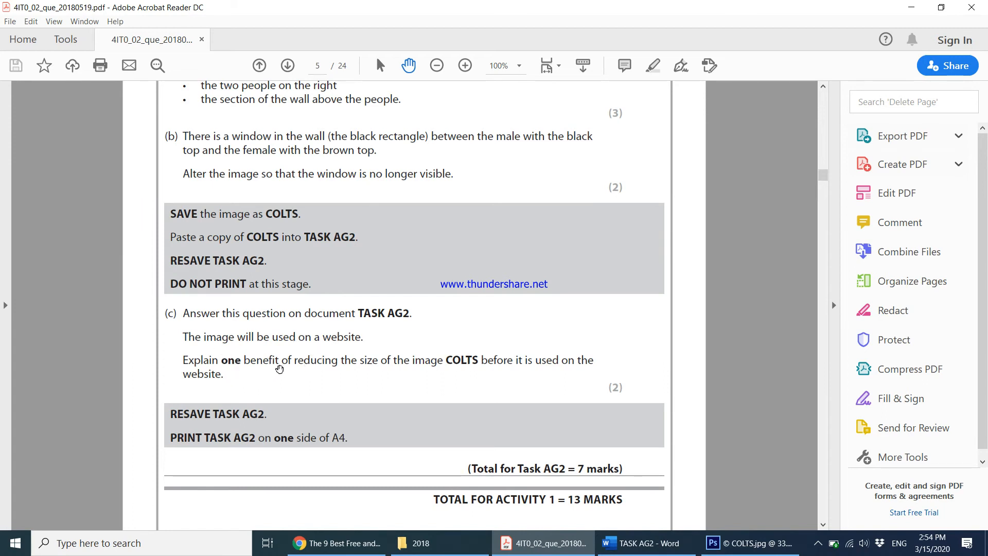
mouse_move(408, 388)
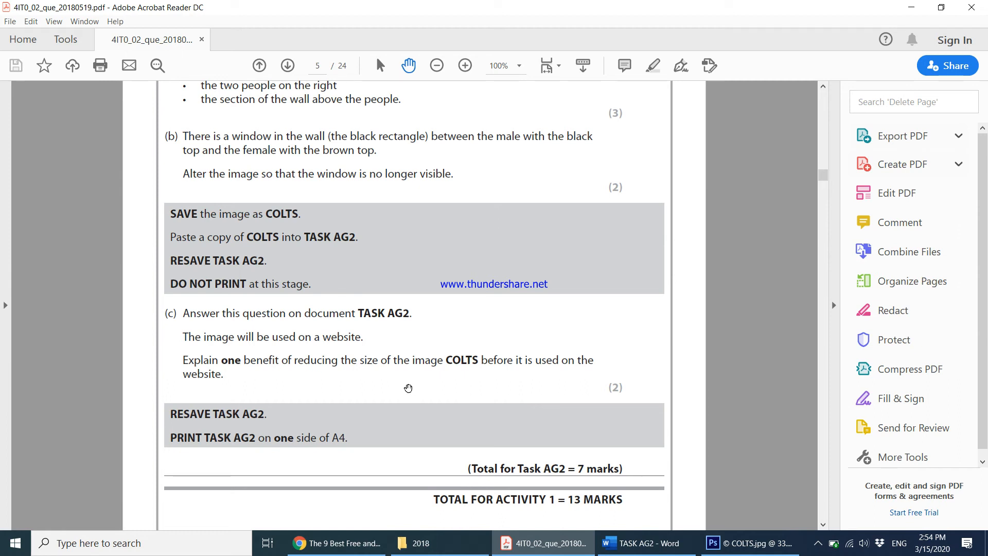
mouse_move(361, 360)
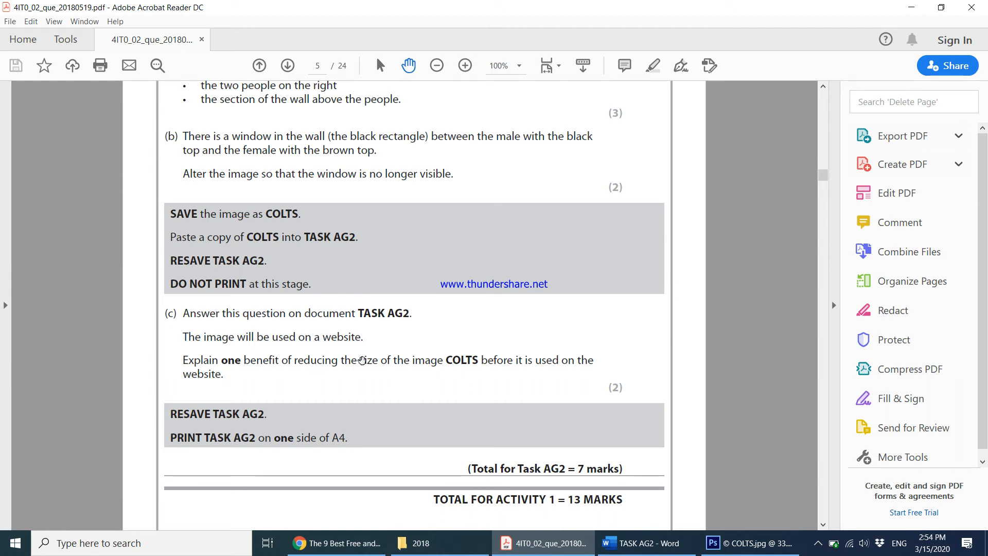
mouse_move(333, 368)
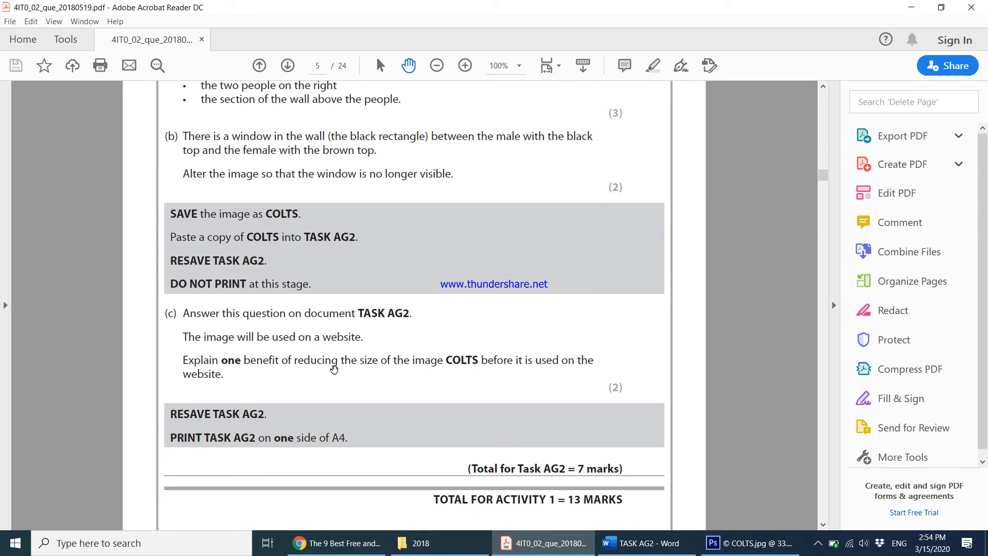
mouse_move(527, 311)
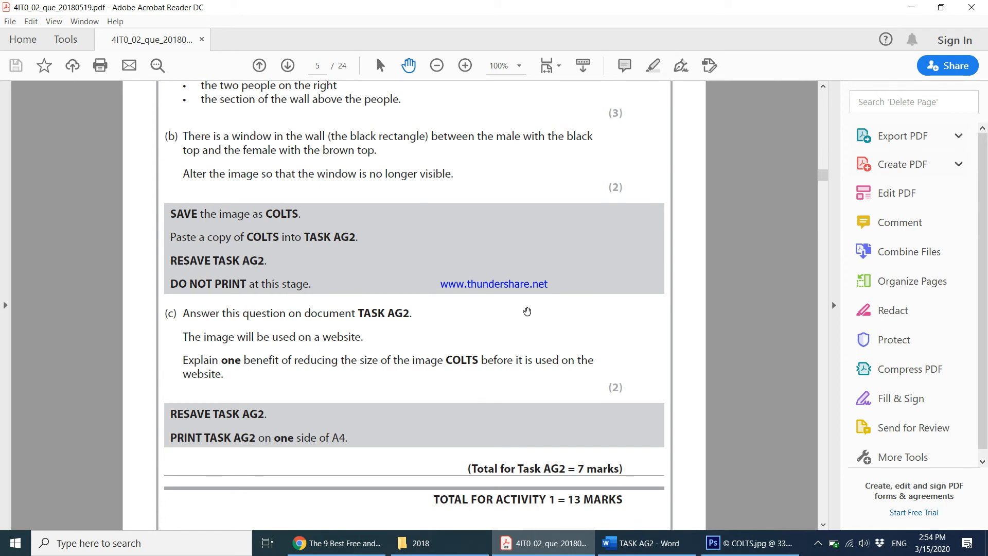
Step: Return to the TASK AG2 document after reading question (c) on image size
left_click(642, 542)
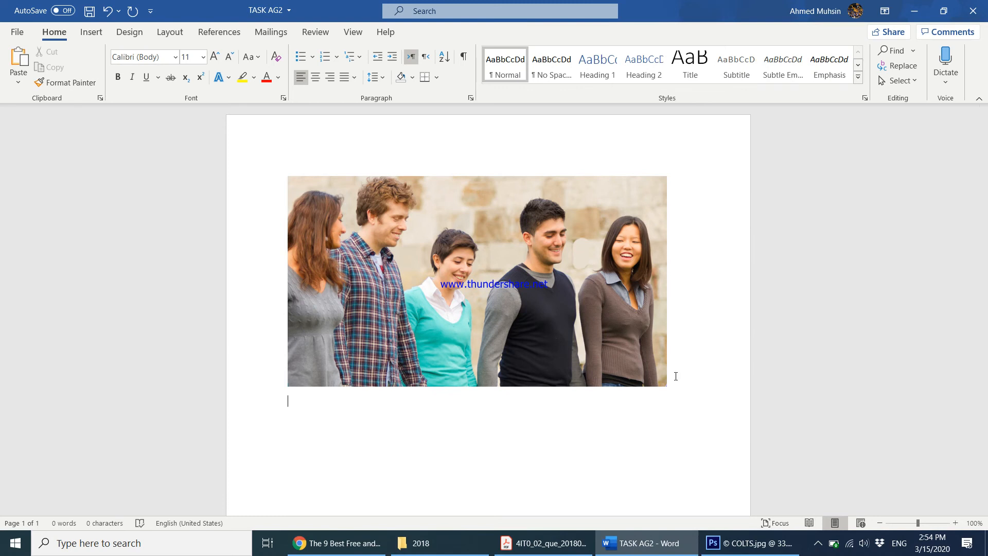
Step: Write that reducing image size shrinks the file size so the image loads much faster on the website
type("When the")
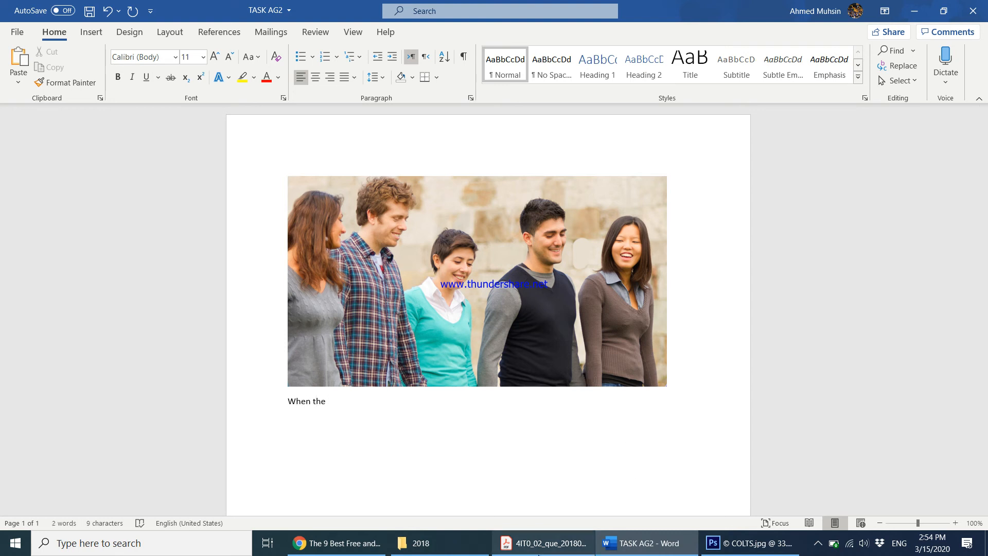
left_click(542, 542)
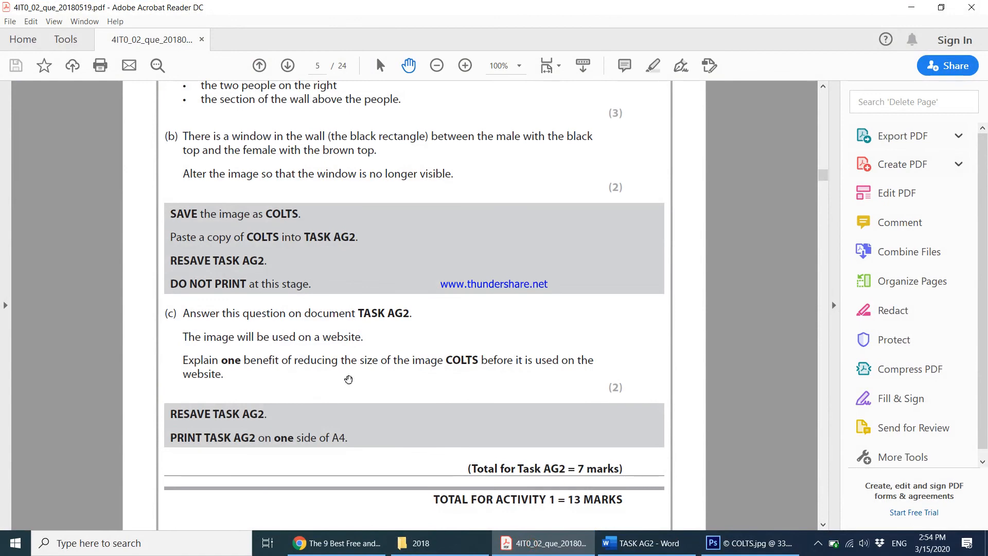
left_click(642, 542)
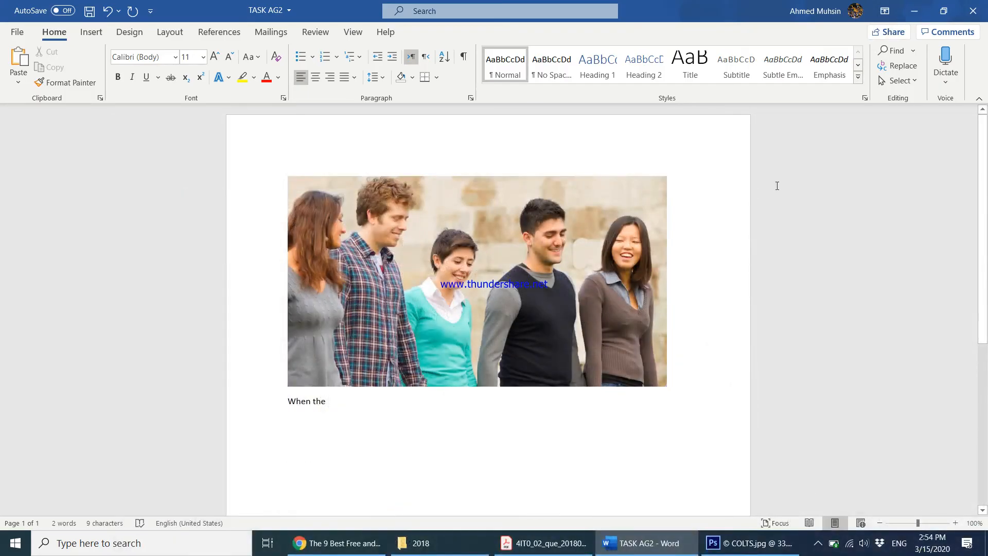
type("size of the i")
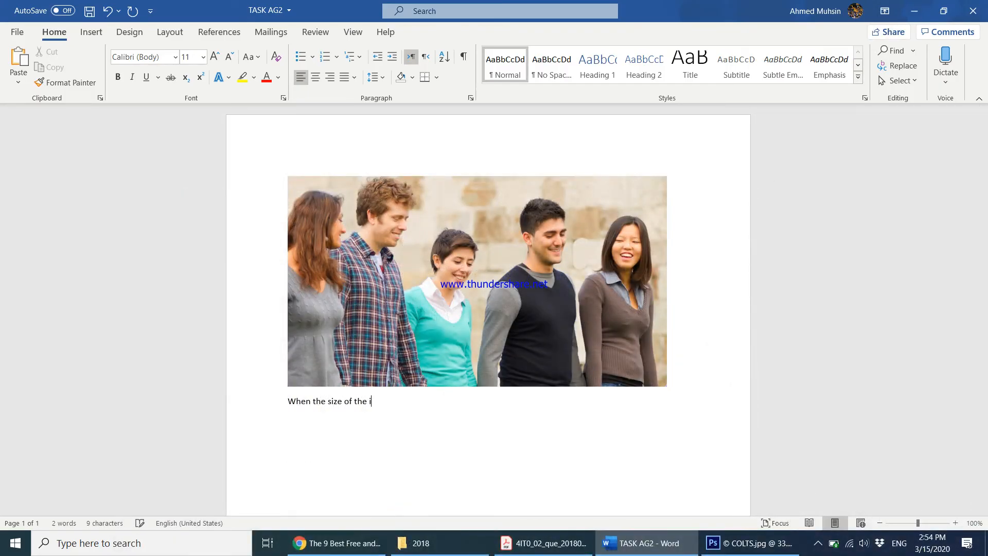
type("mage is reduced")
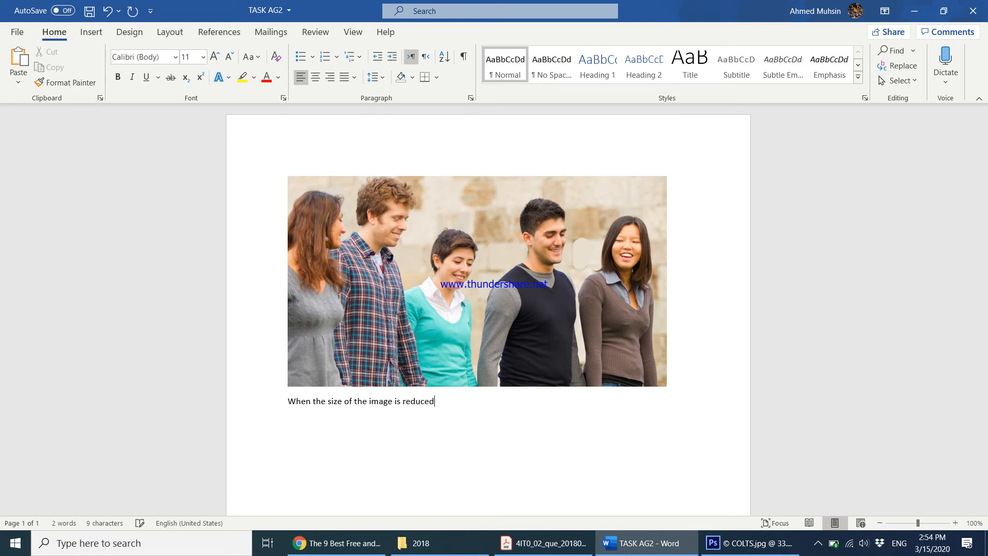
type(", th")
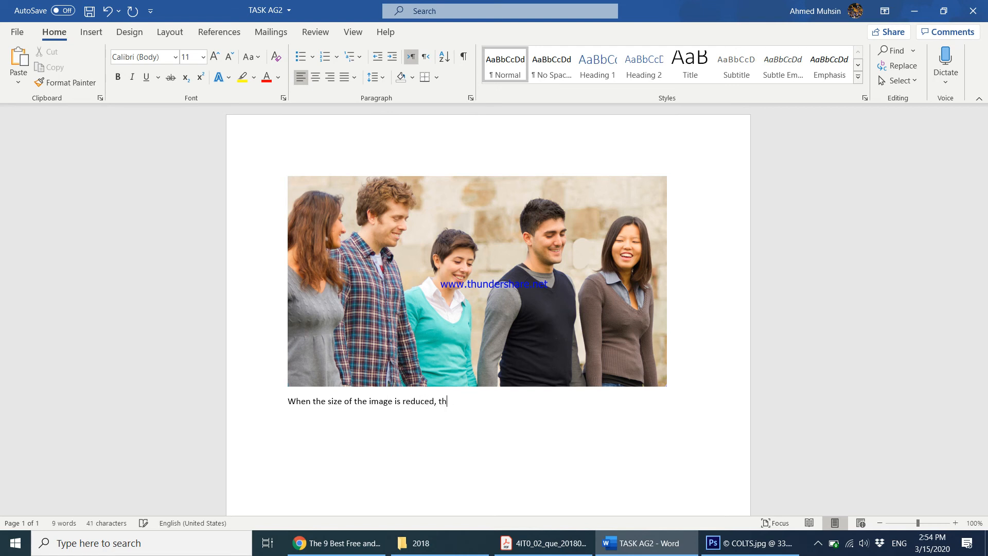
type("is leads to")
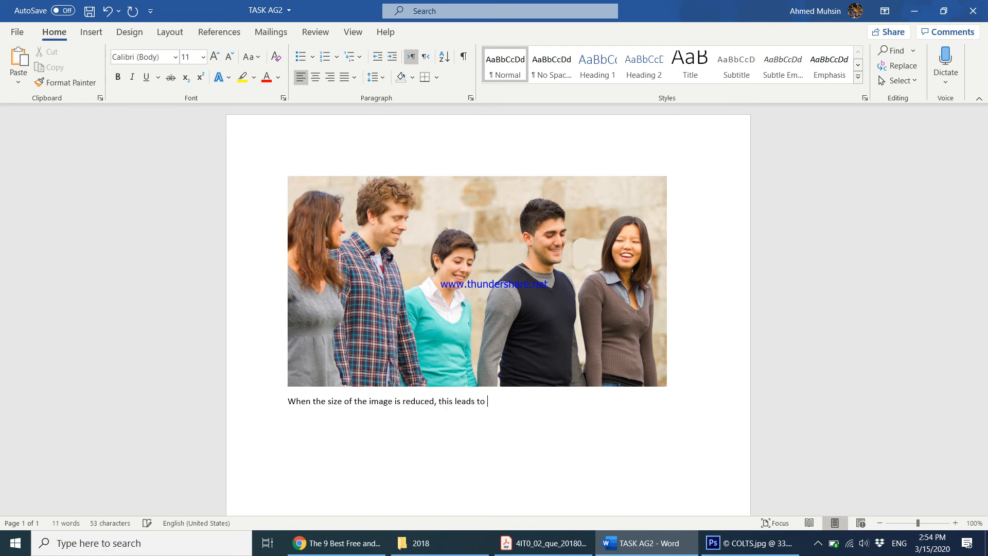
type("the filesi")
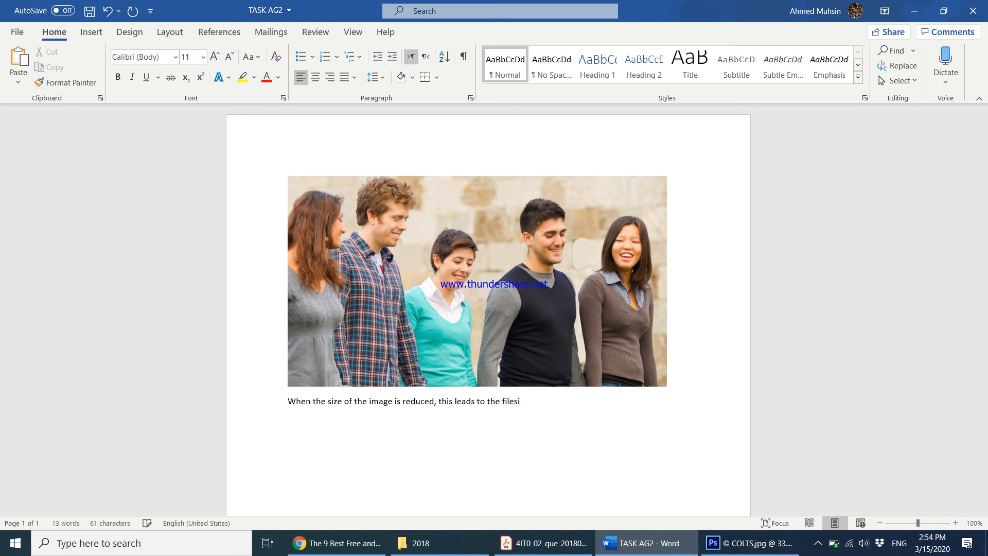
type("ze reducing")
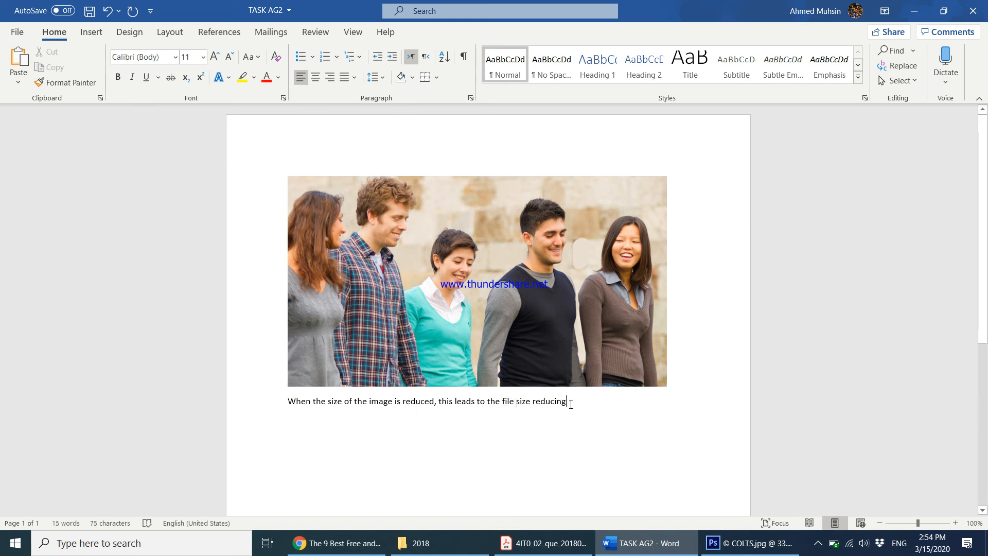
type(",")
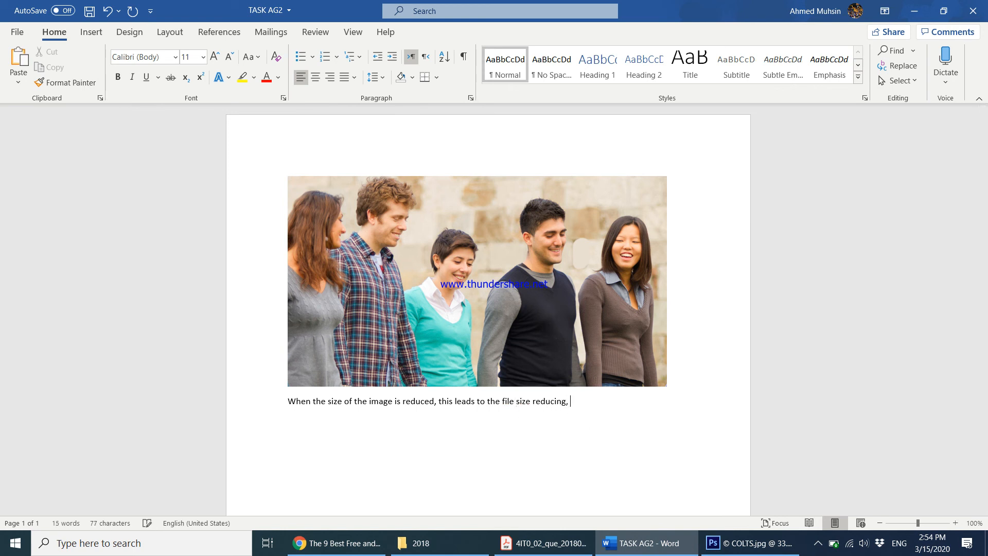
type("this in turn would allow")
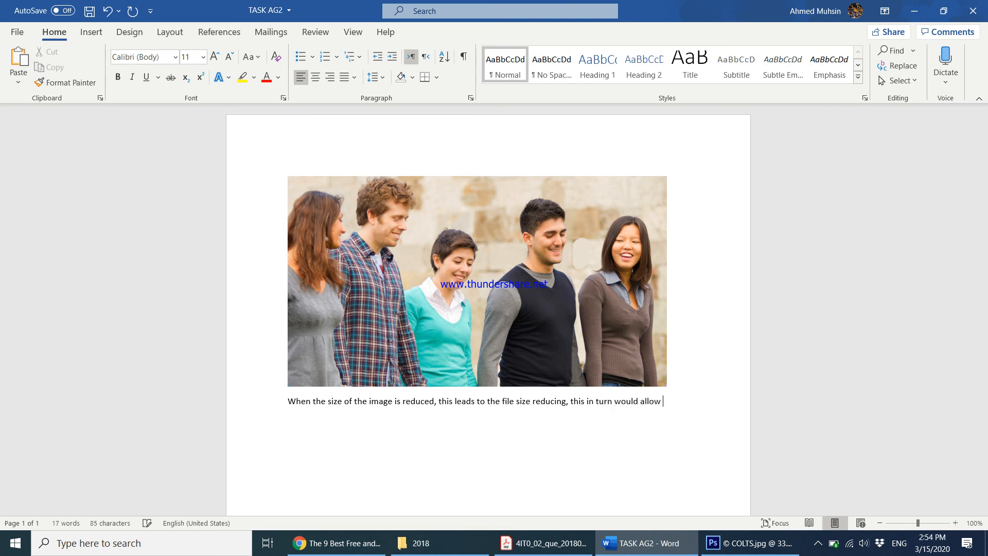
type("the image to")
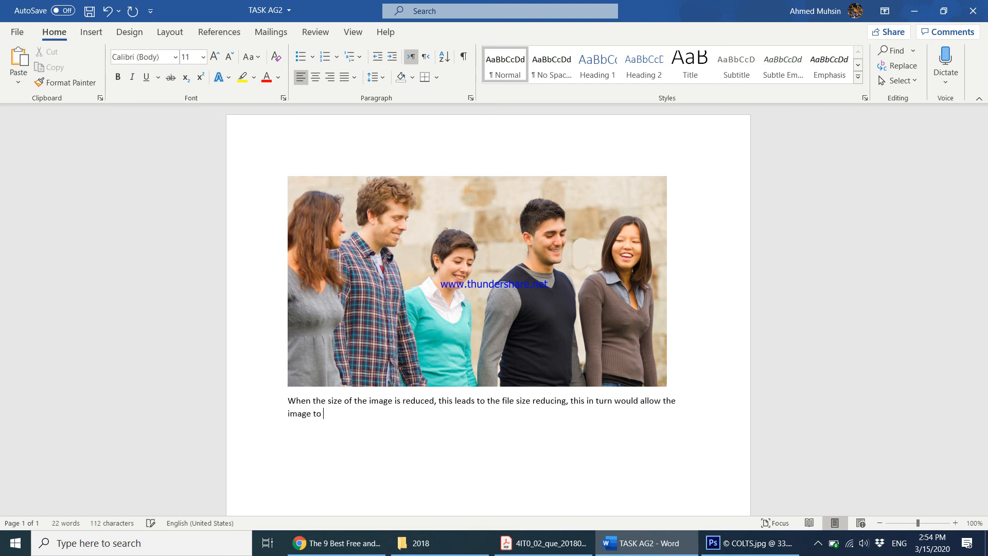
type("load much")
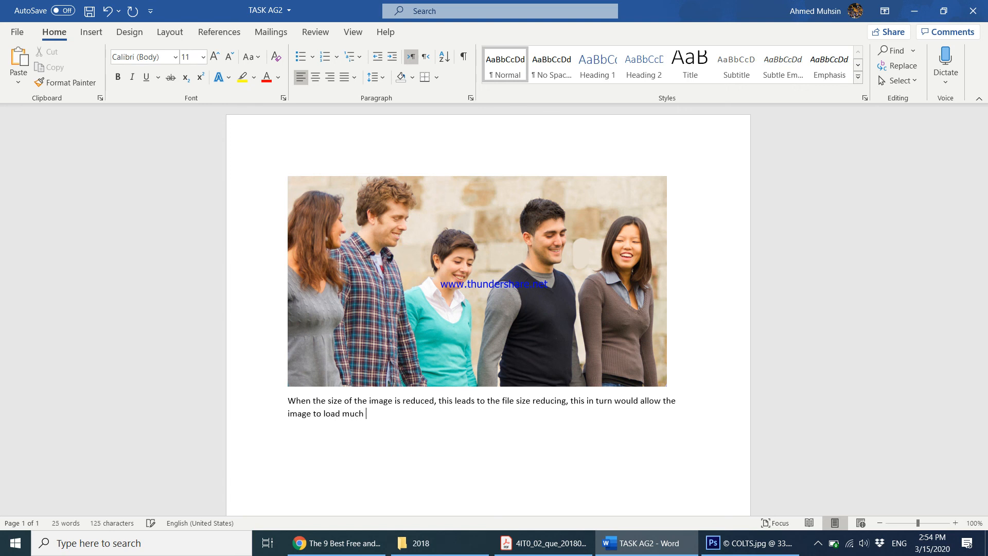
type("faster on the w")
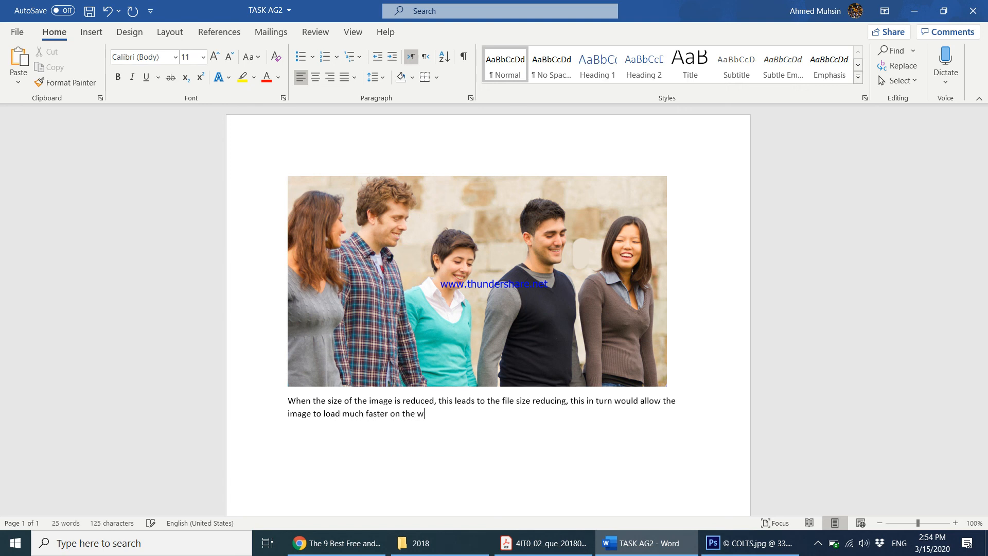
type("ebsite.")
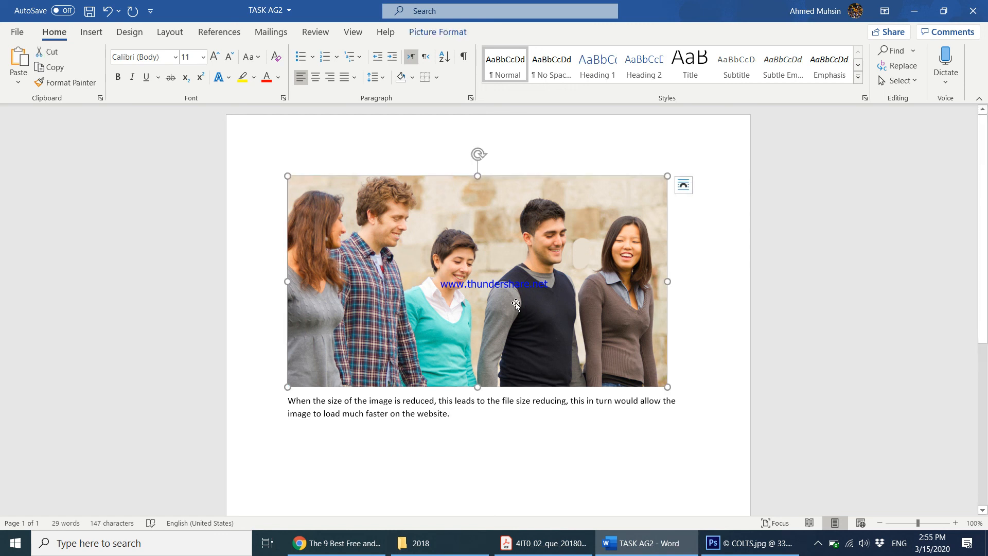
mouse_move(327, 402)
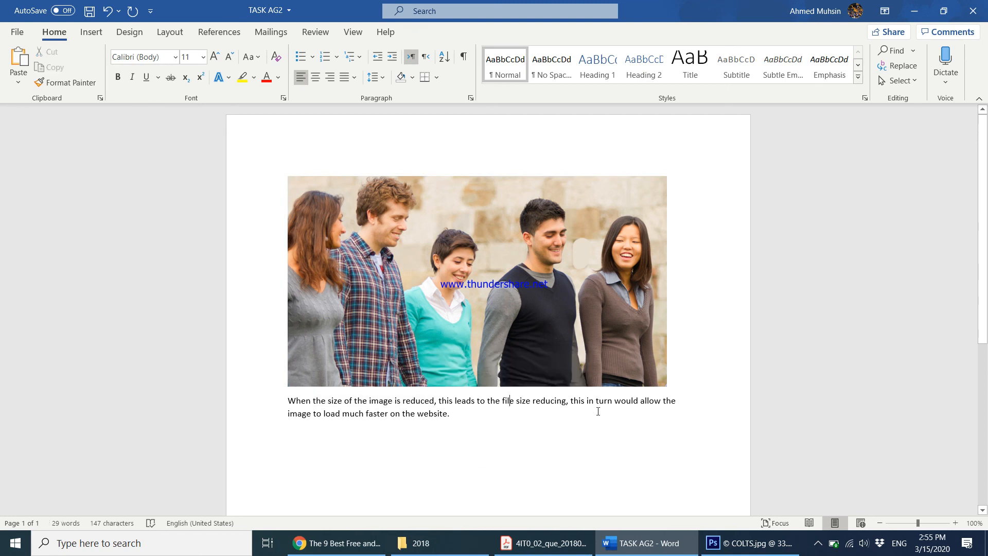
mouse_move(419, 425)
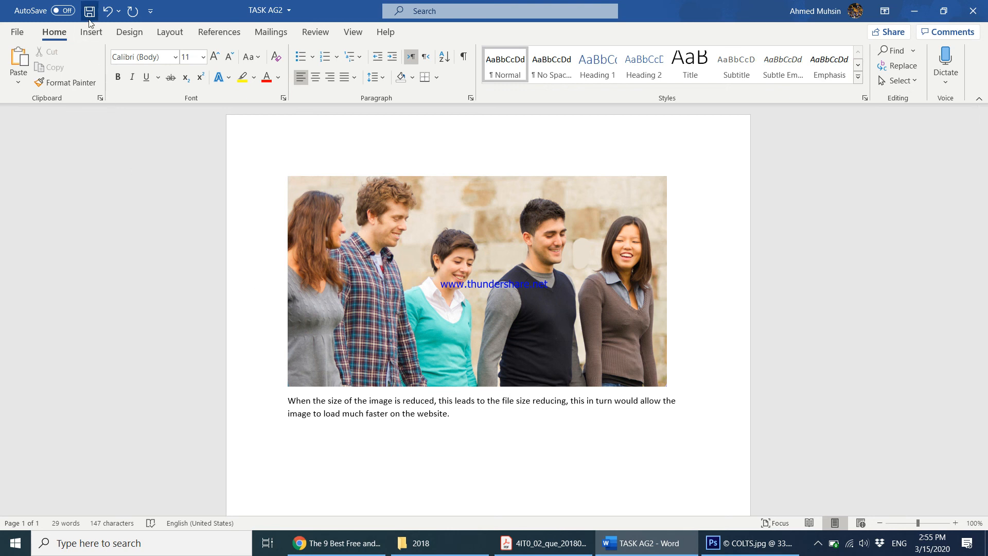
Step: Resave the TASK AG2 document with the new answer
left_click(542, 542)
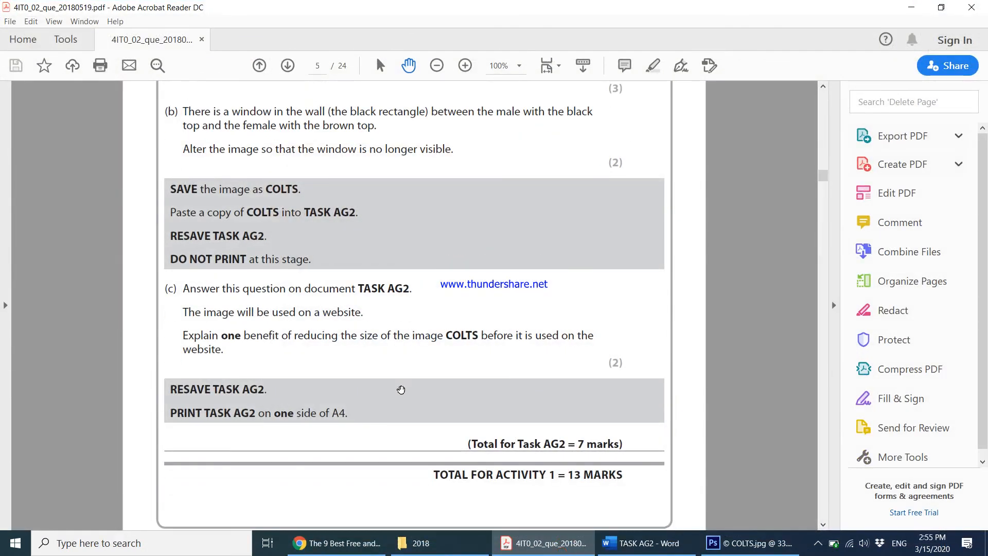
mouse_move(265, 392)
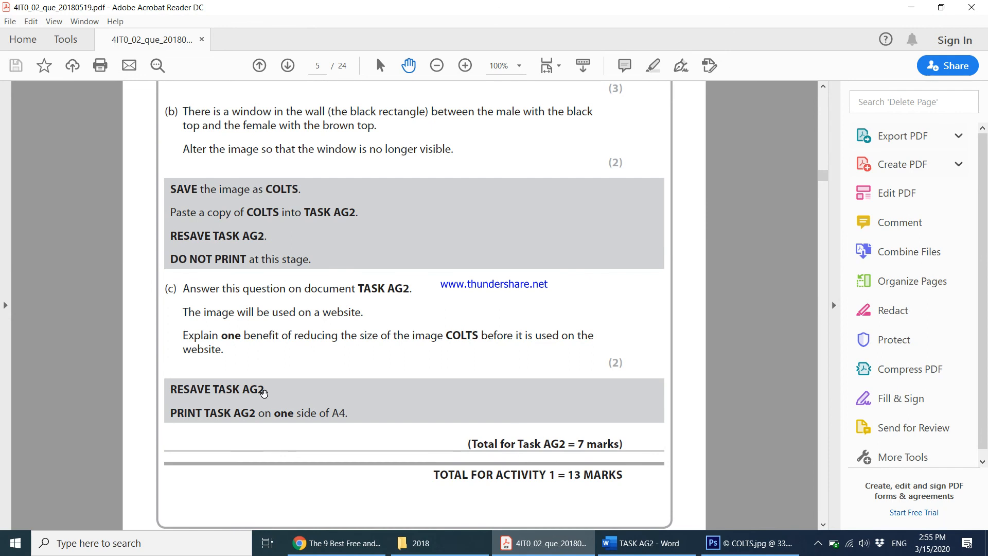
mouse_move(325, 411)
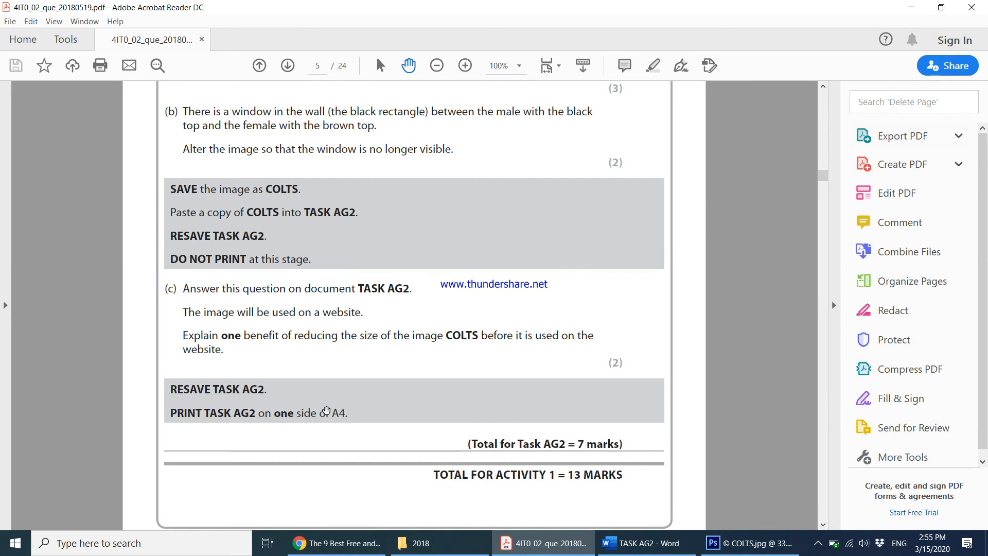